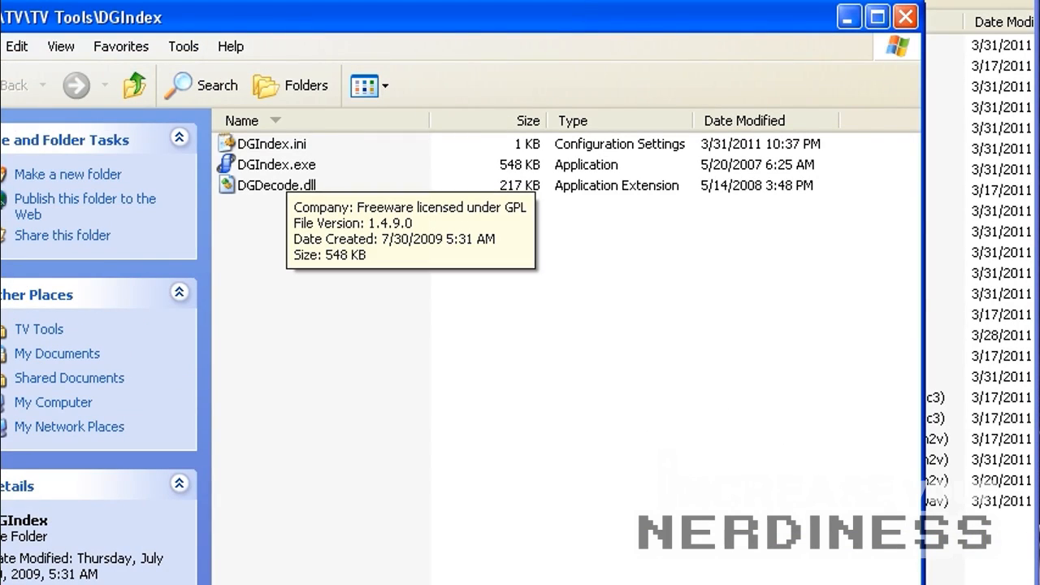
pyautogui.moveTo(277, 185)
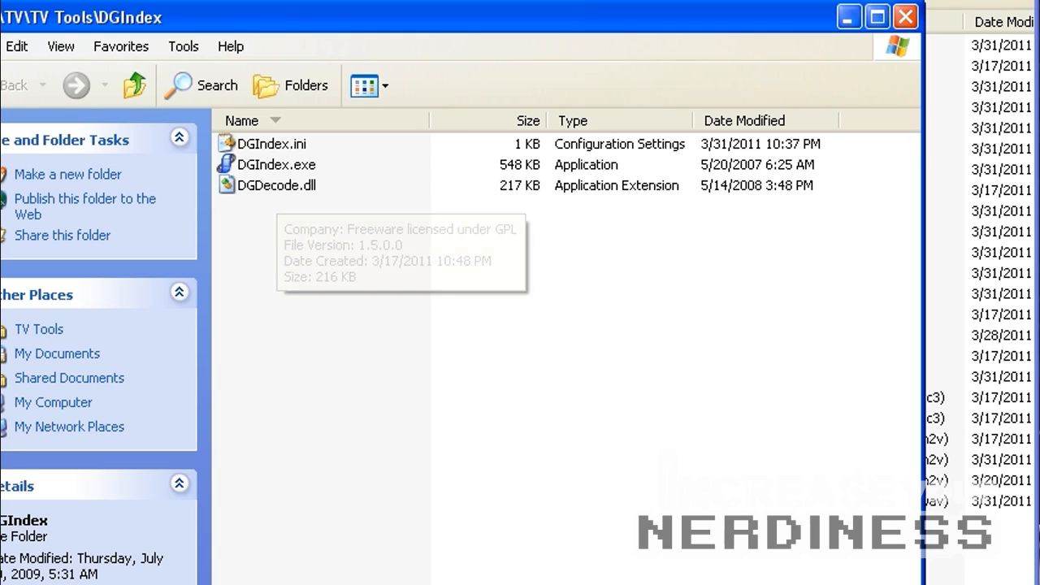
pyautogui.moveTo(276, 164)
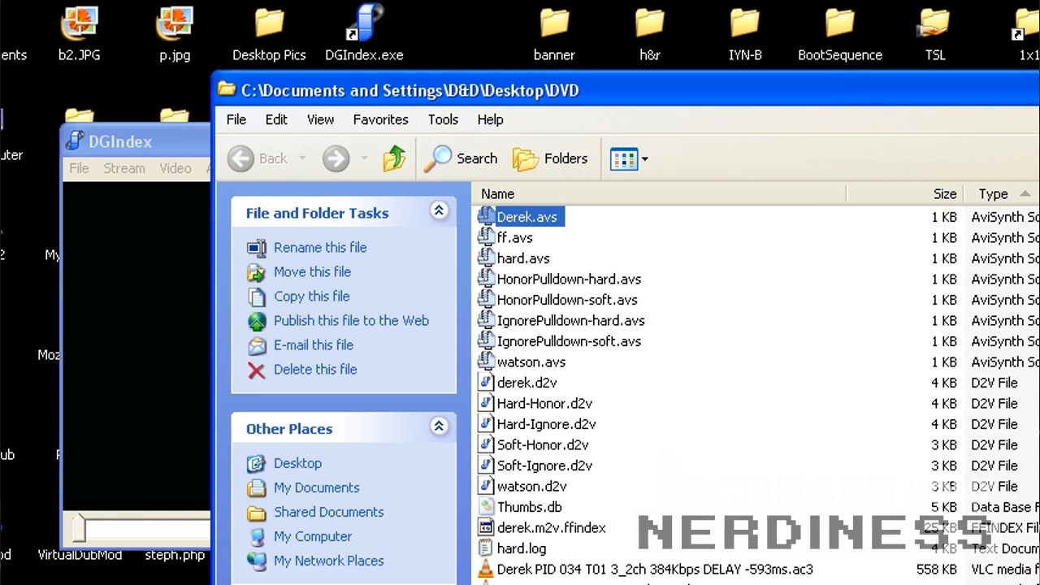
# Step: Scroll the Desktop\DVD folder, then switch to DGIndex previewing derek.m2v
pyautogui.scroll(-3)
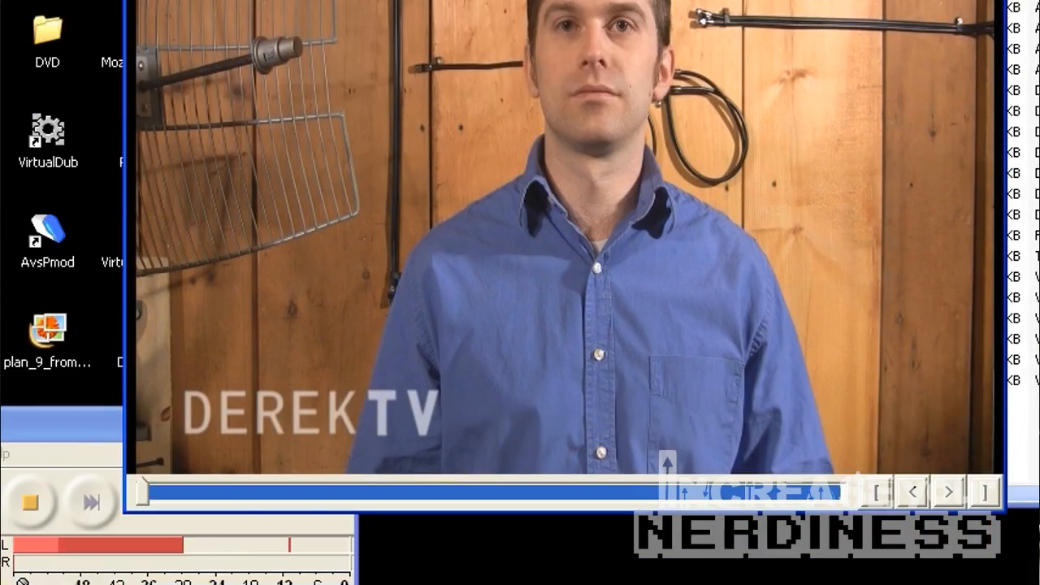
pyautogui.click(285, 169)
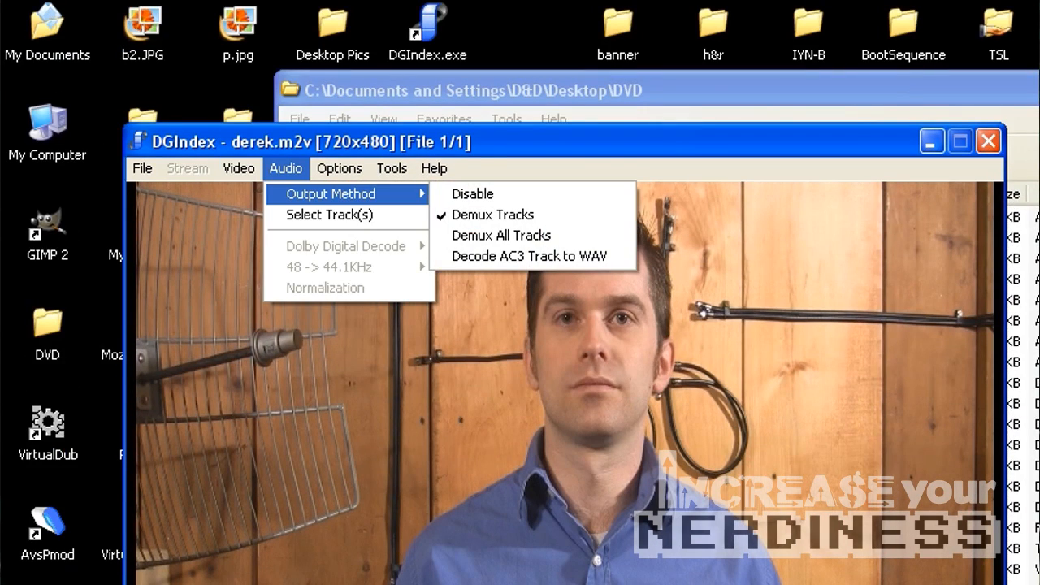
pyautogui.moveTo(471, 193)
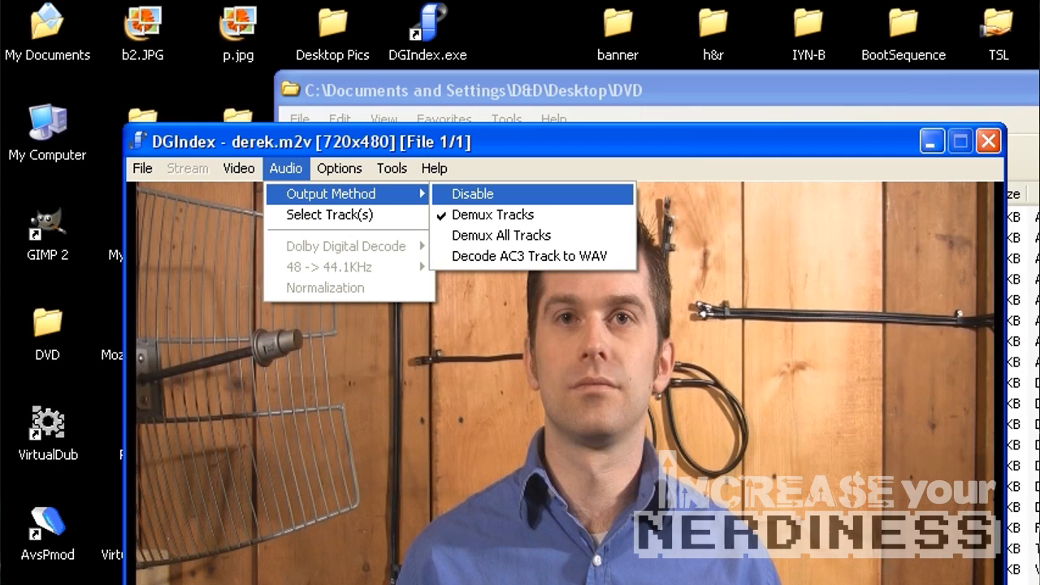
pyautogui.moveTo(501, 235)
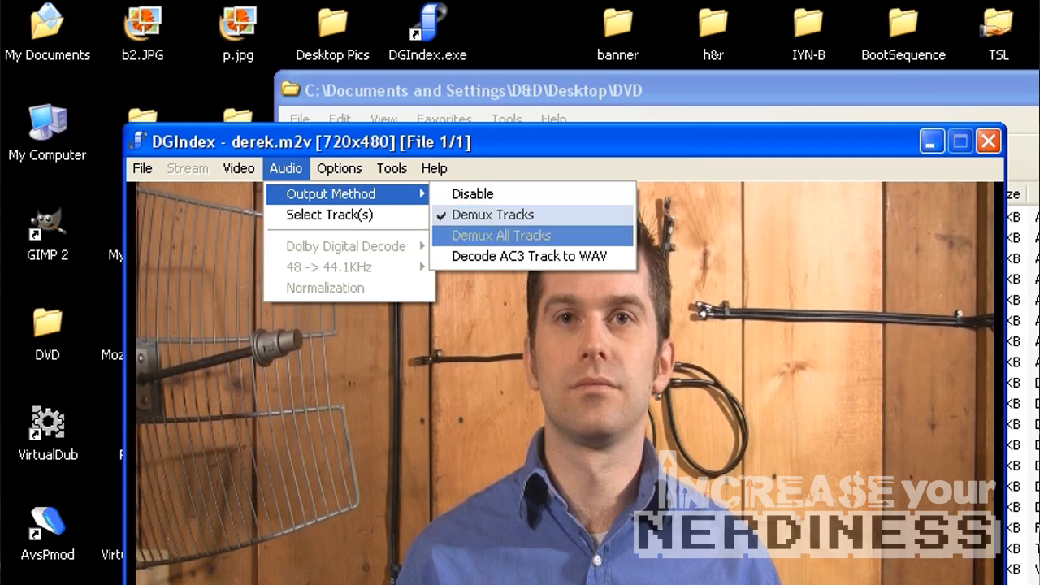
pyautogui.moveTo(493, 215)
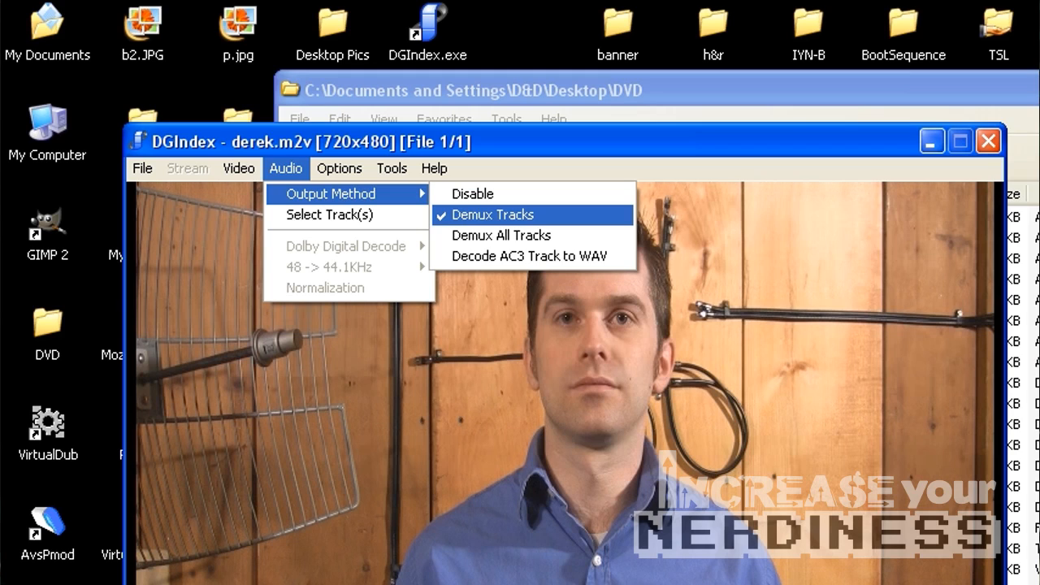
pyautogui.moveTo(532, 256)
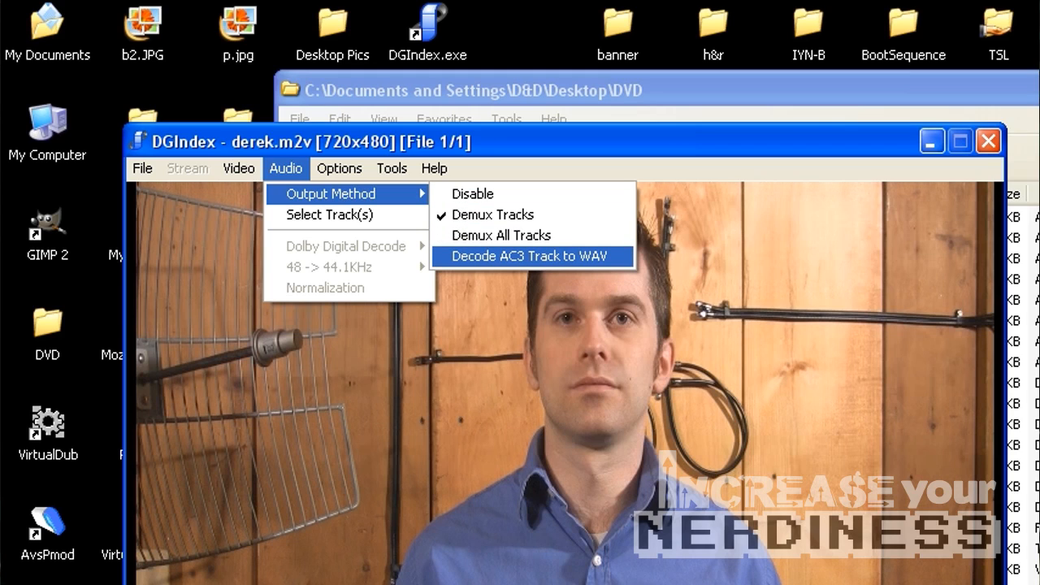
pyautogui.moveTo(501, 235)
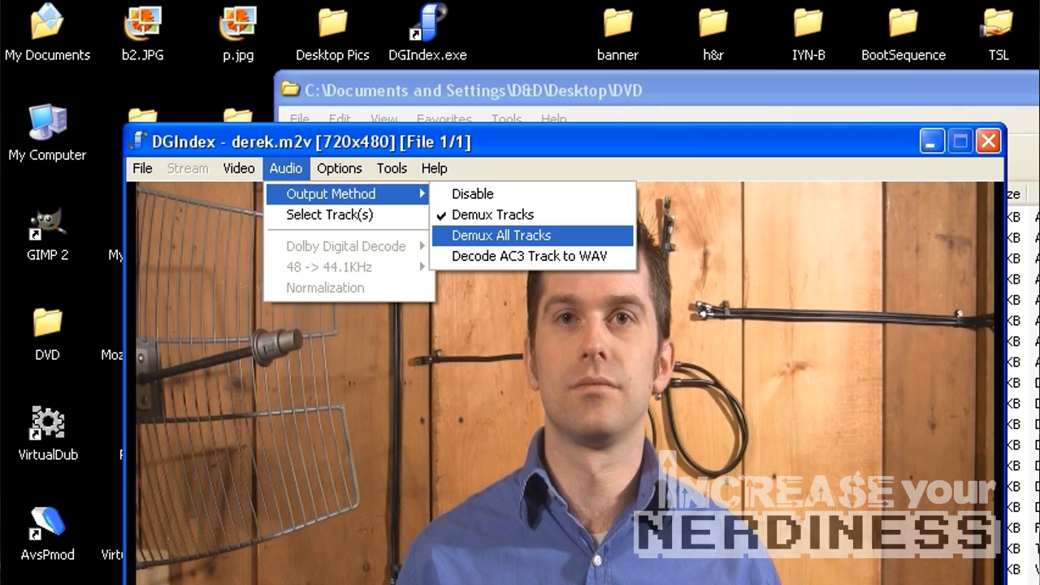
pyautogui.moveTo(471, 193)
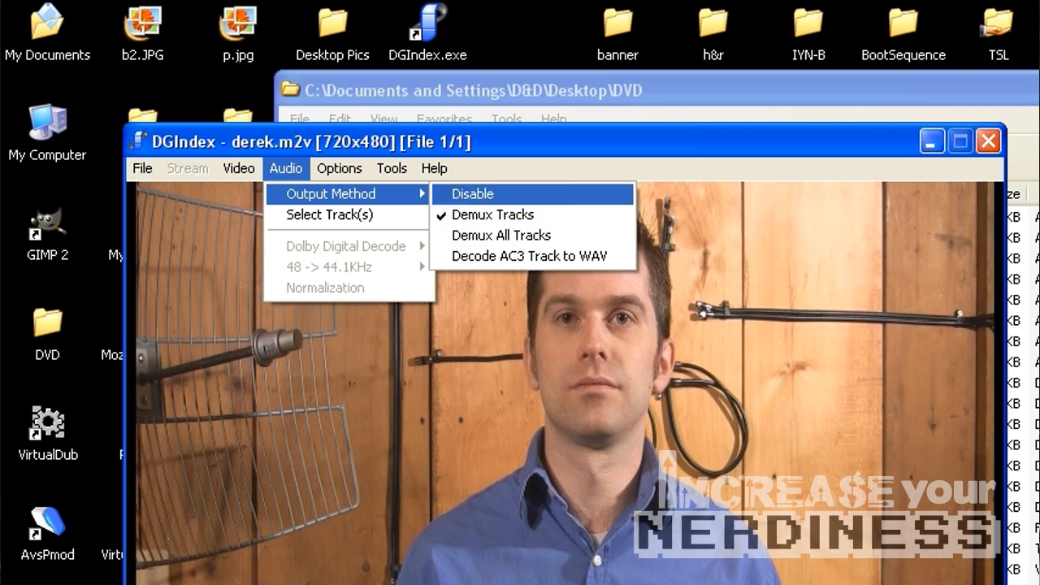
# Step: Open DGIndex's Video menu to review iDCT, field operation and YUV->RGB options
pyautogui.click(238, 168)
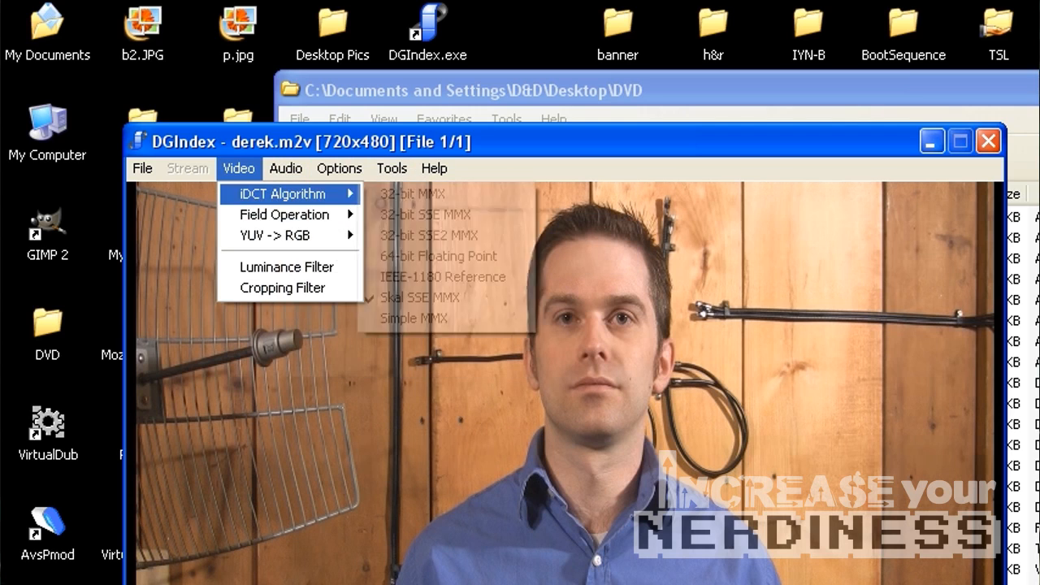
pyautogui.moveTo(285, 215)
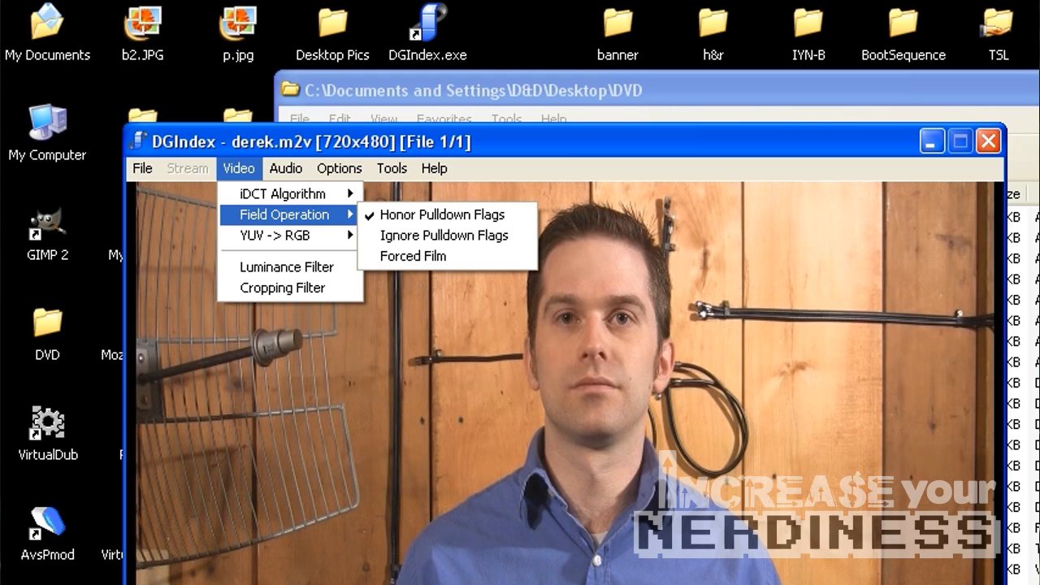
pyautogui.moveTo(445, 235)
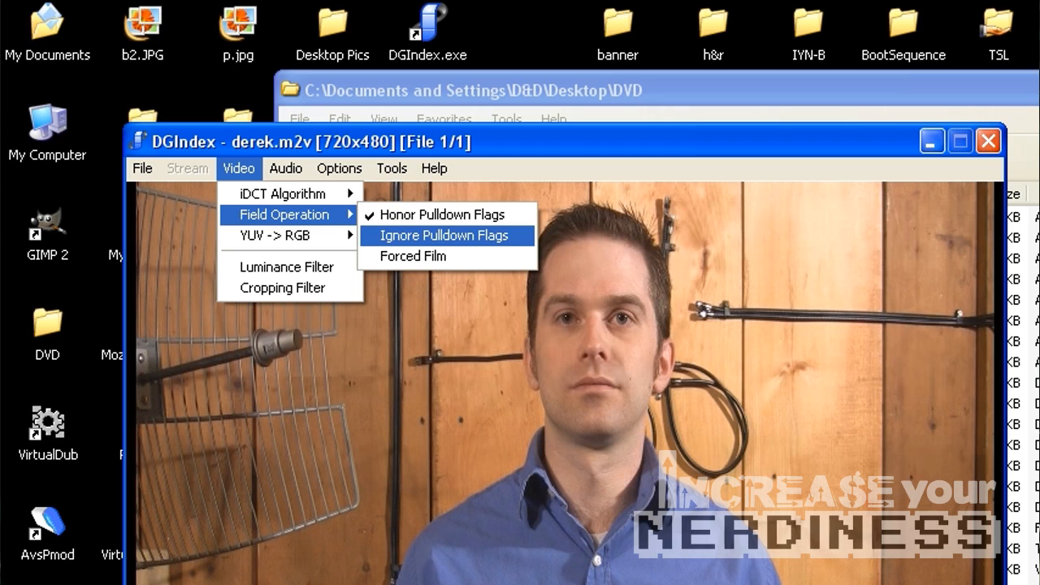
pyautogui.moveTo(288, 236)
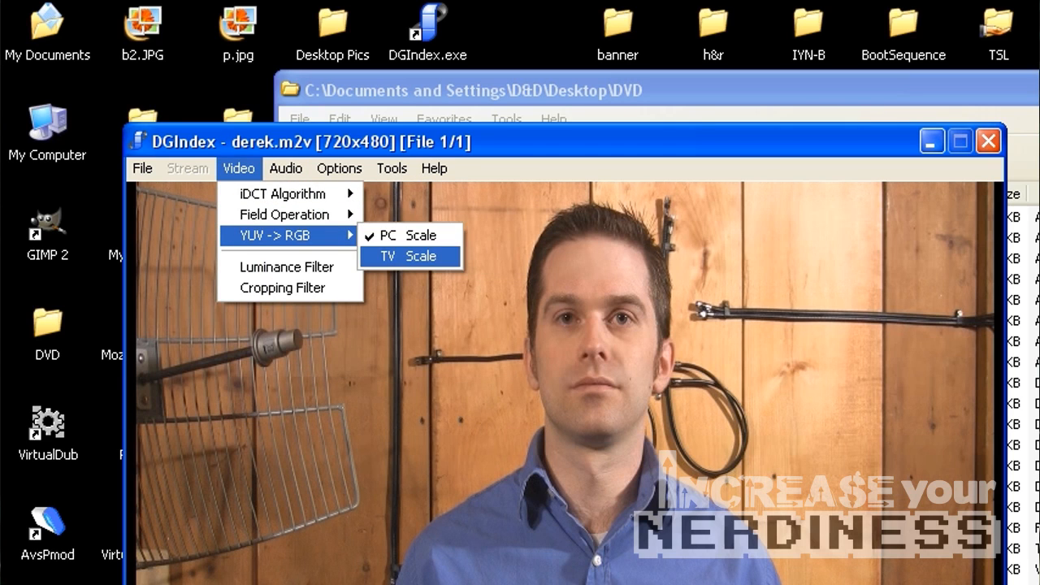
pyautogui.moveTo(389, 235)
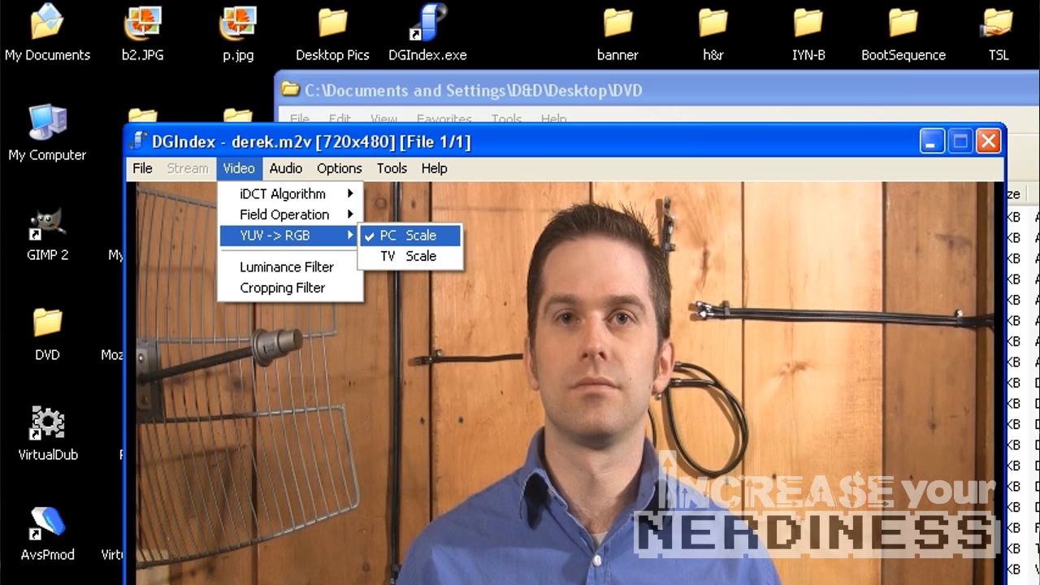
# Step: Browse the Options and Tools menus, then start saving the project via File > Save Project
pyautogui.click(339, 168)
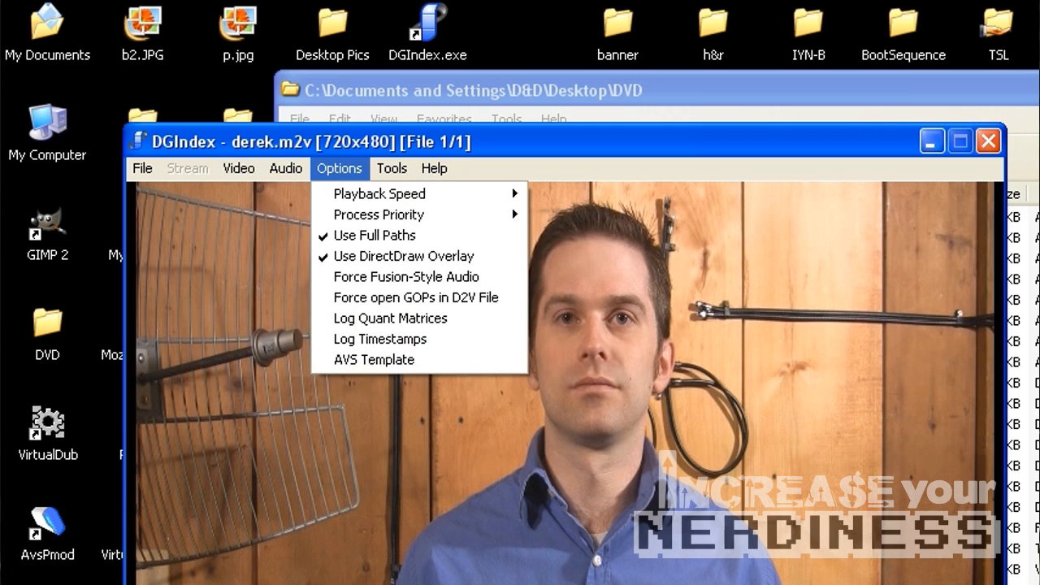
pyautogui.moveTo(374, 235)
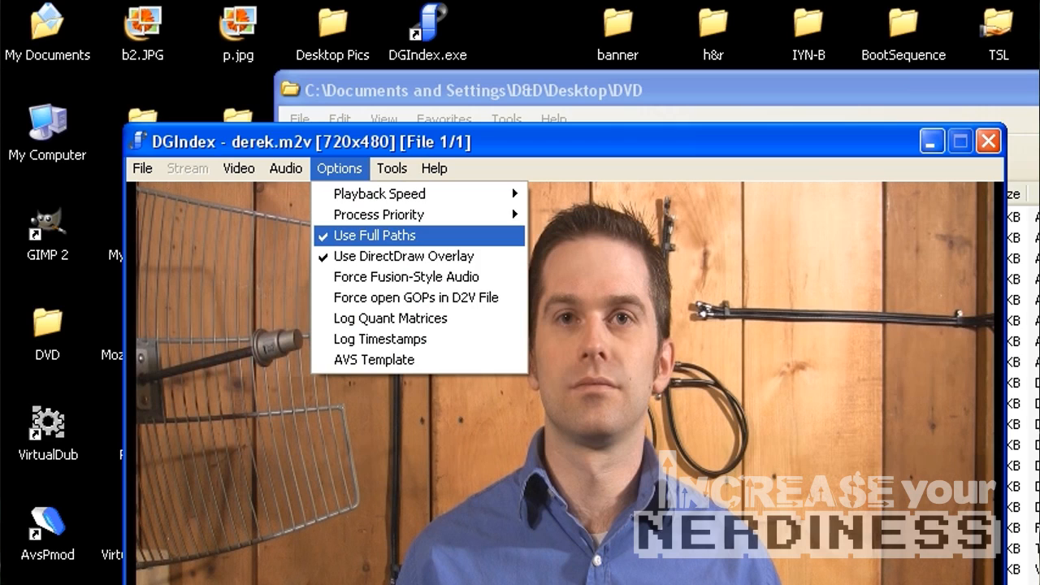
pyautogui.moveTo(378, 214)
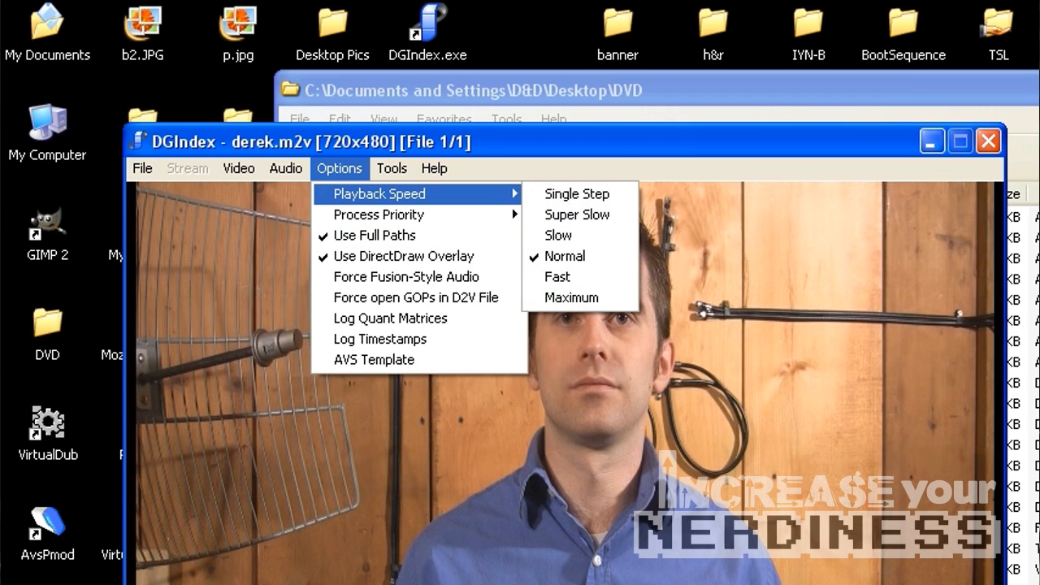
pyautogui.moveTo(406, 277)
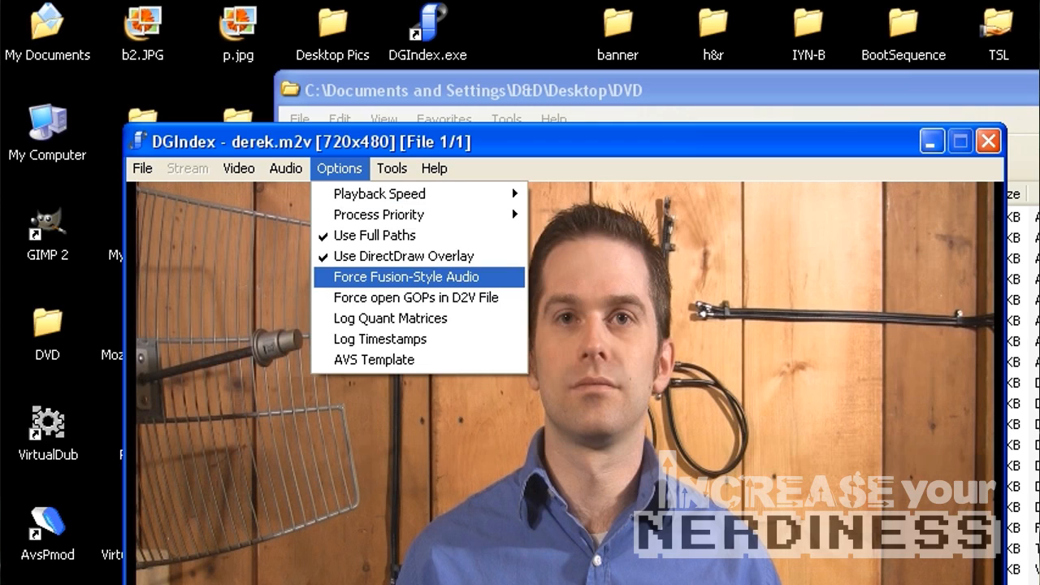
pyautogui.moveTo(375, 359)
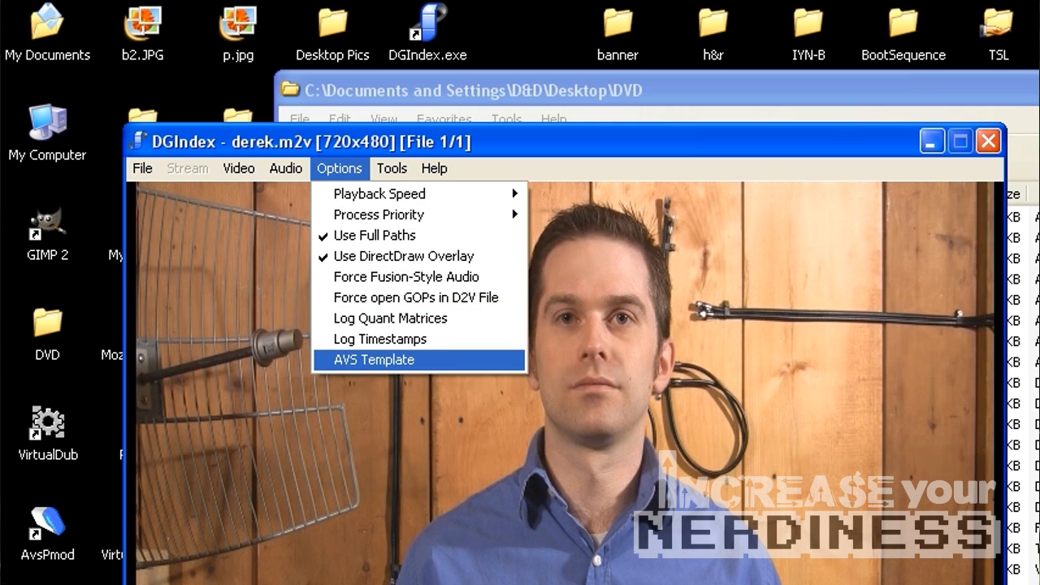
pyautogui.moveTo(391, 318)
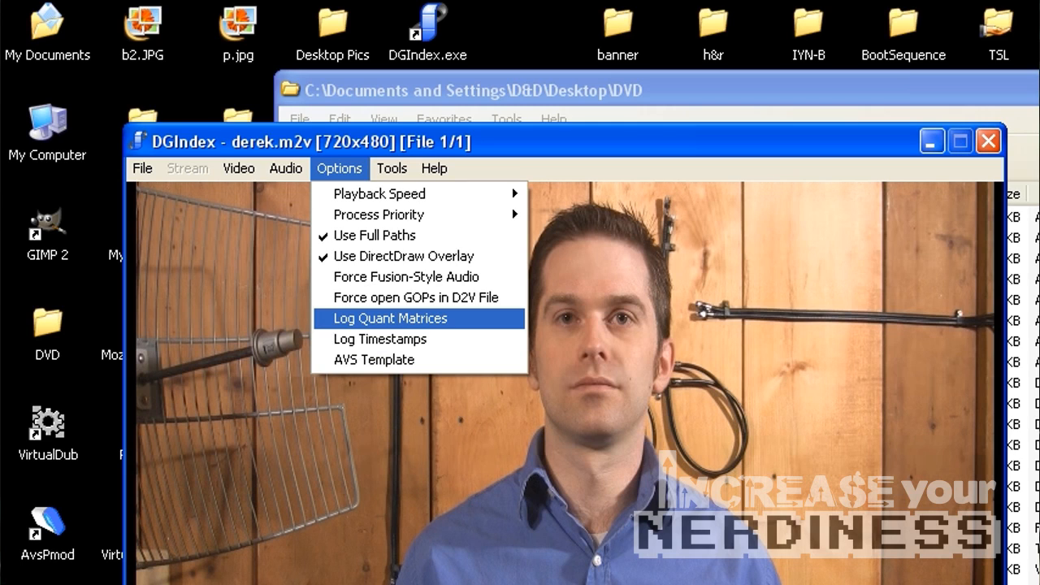
pyautogui.click(391, 168)
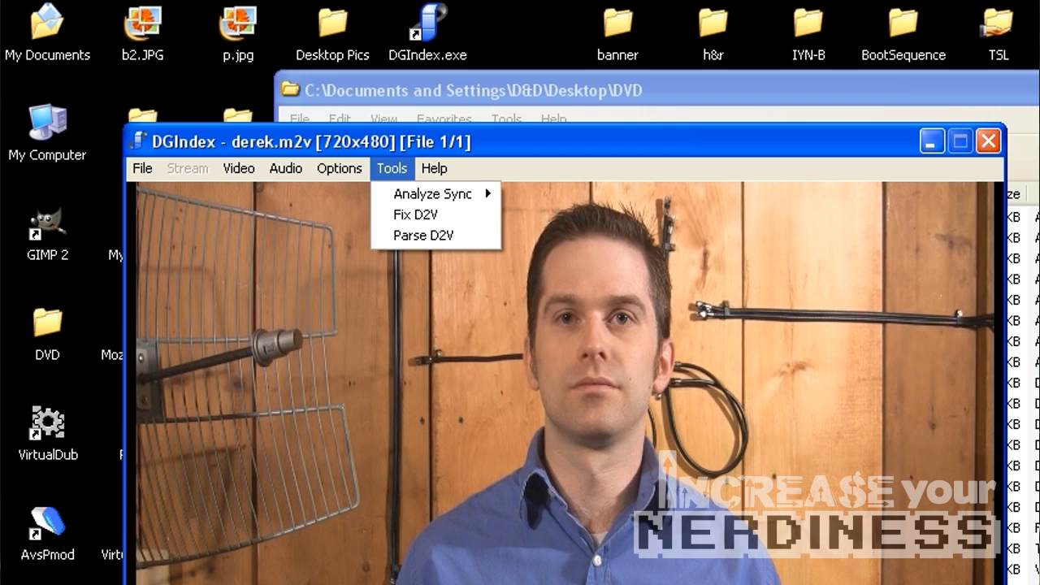
pyautogui.click(142, 168)
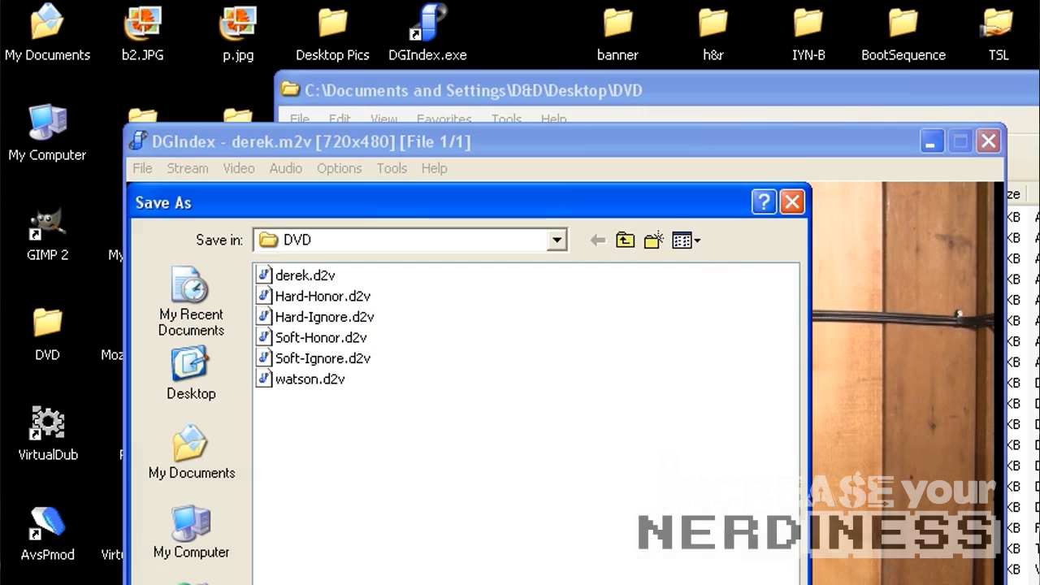
# Step: Save the index over the existing derek.d2v and select it in Explorer
pyautogui.click(307, 274)
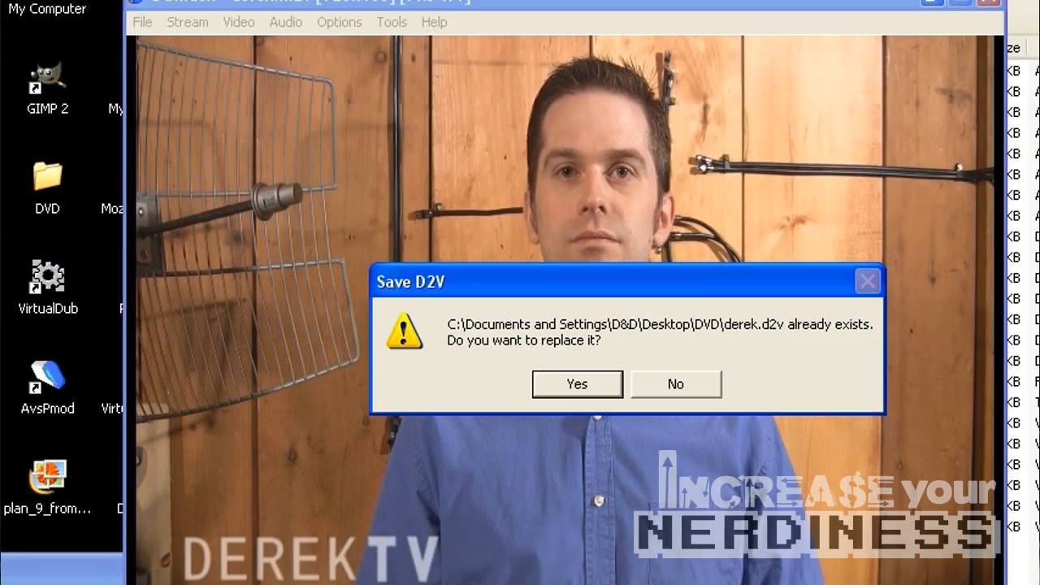
pyautogui.click(576, 383)
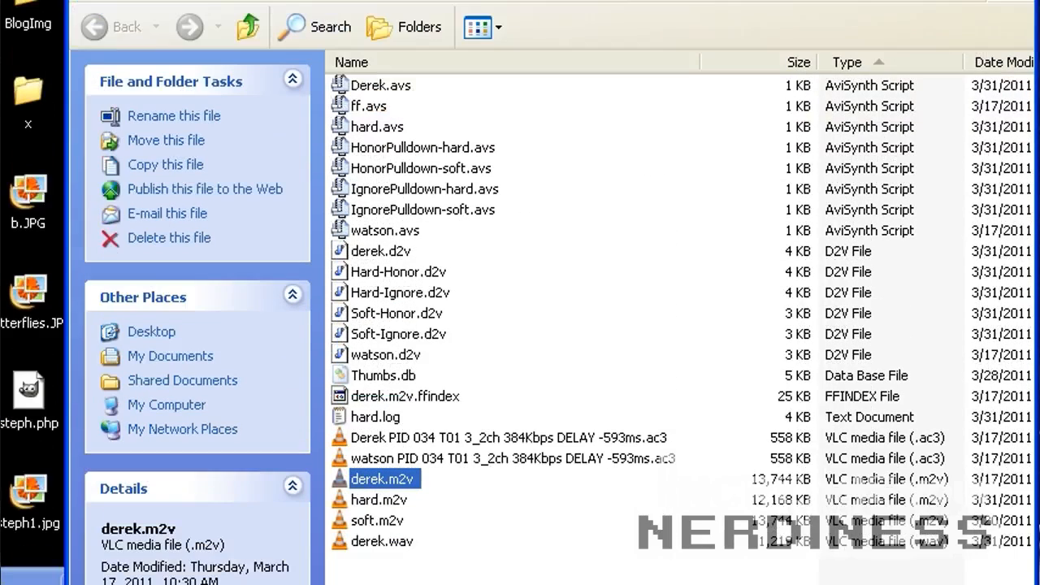
pyautogui.moveTo(384, 374)
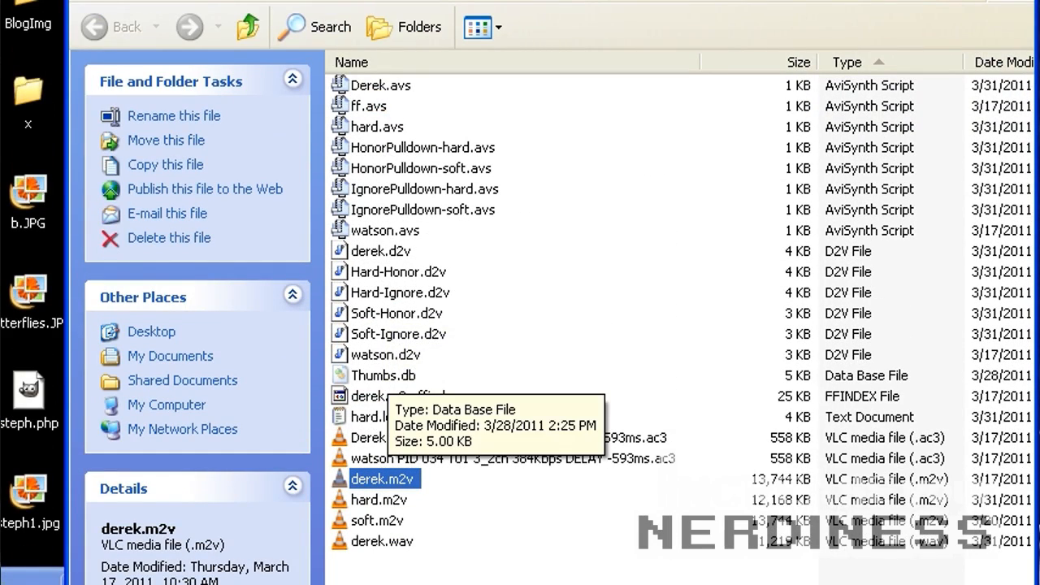
pyautogui.click(380, 251)
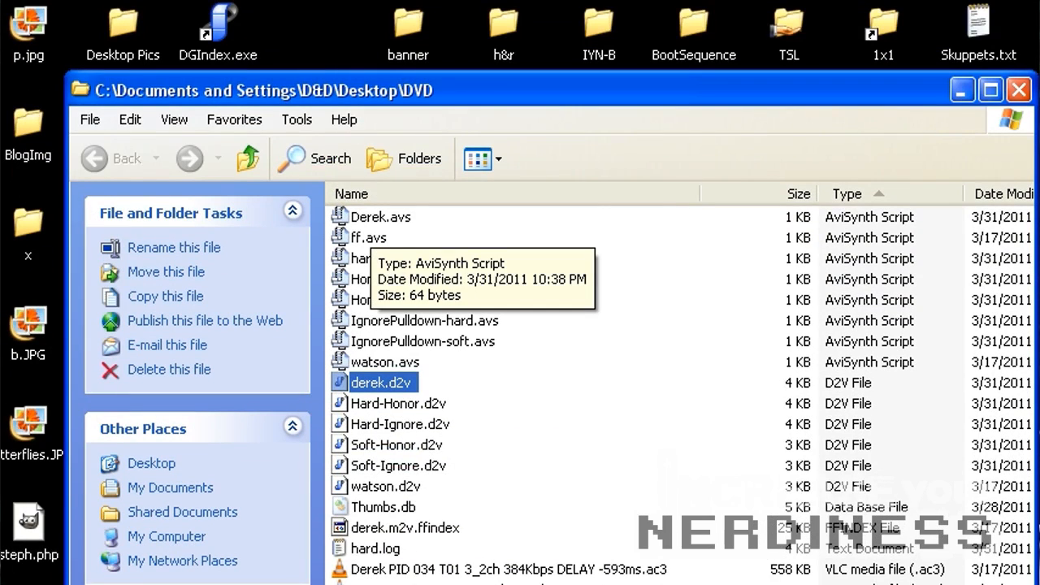
pyautogui.doubleClick(380, 216)
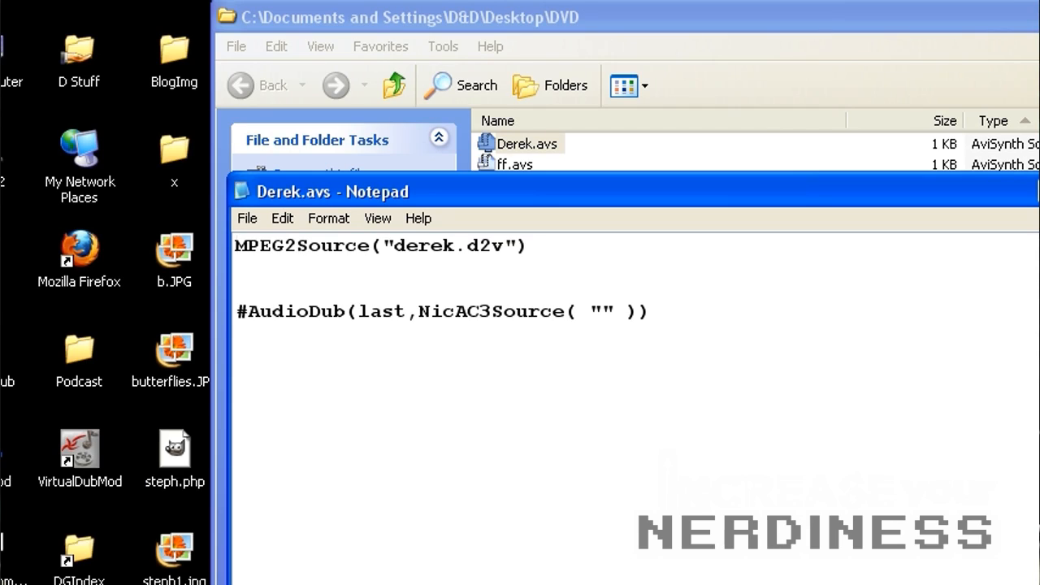
pyautogui.click(235, 246)
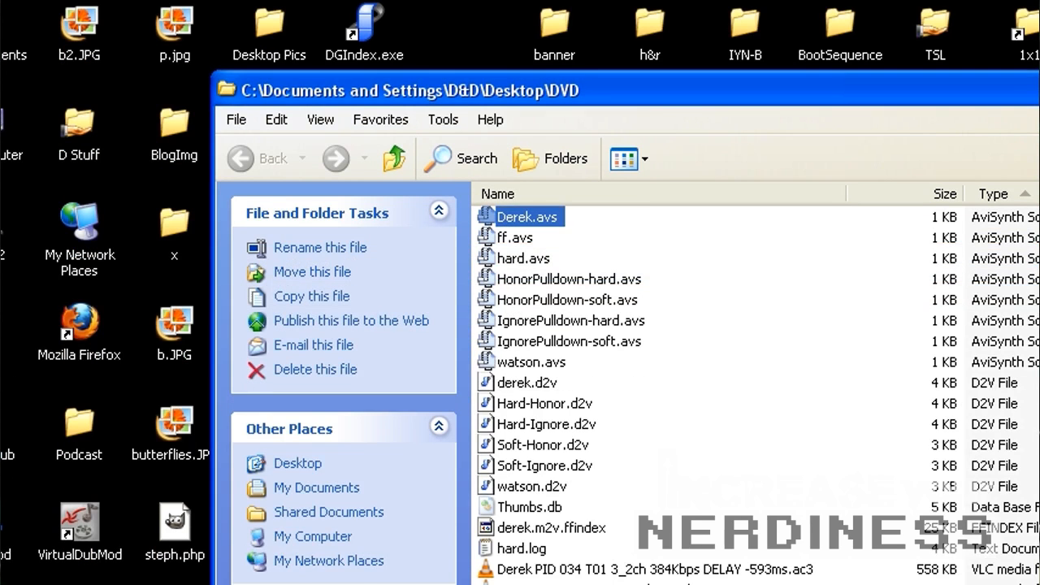
# Step: Scroll the DVD folder's file list toward watson.d2v
pyautogui.scroll(-3)
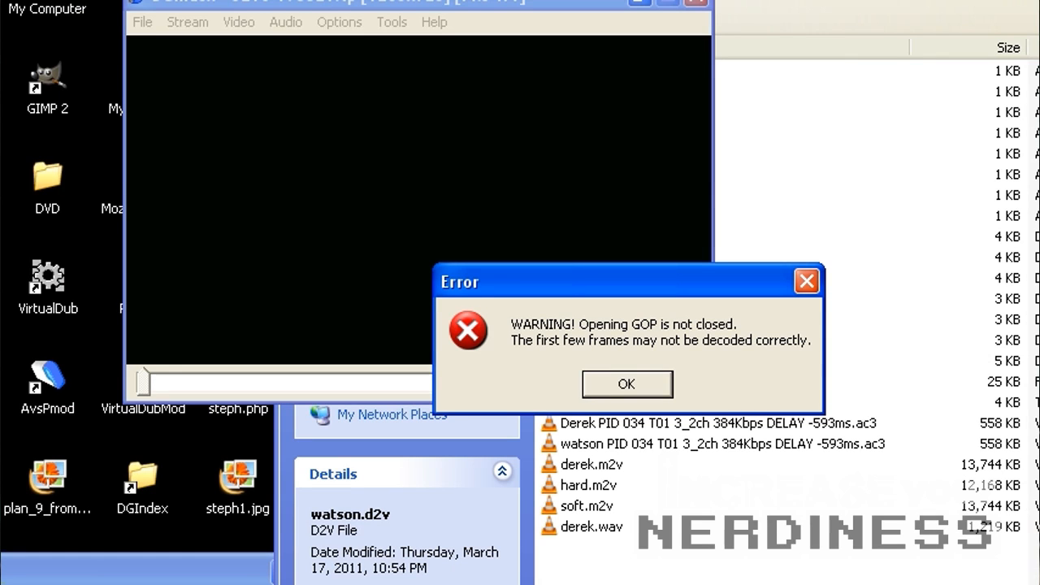
pyautogui.click(625, 383)
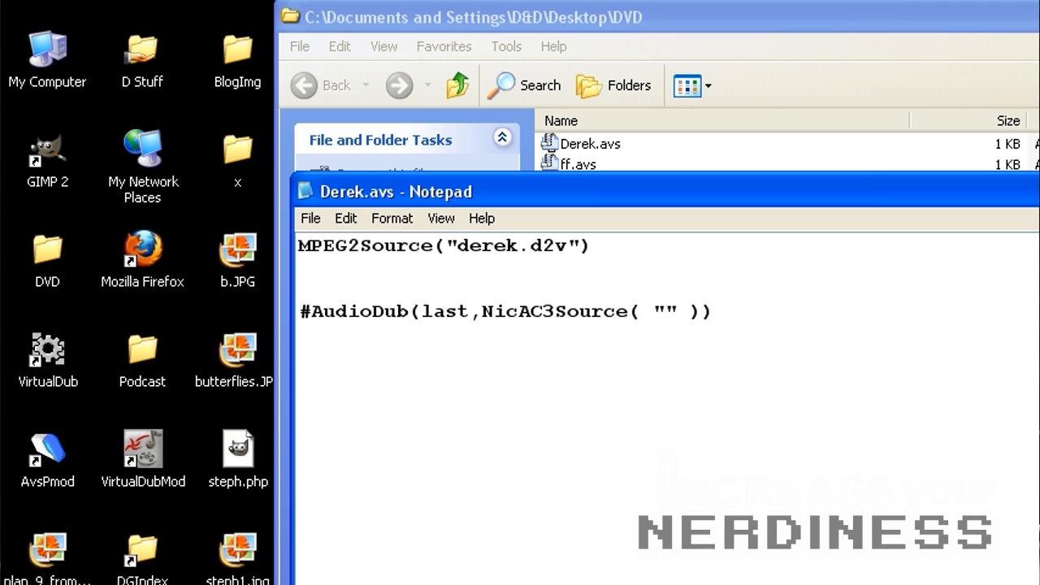
pyautogui.doubleClick(555, 311)
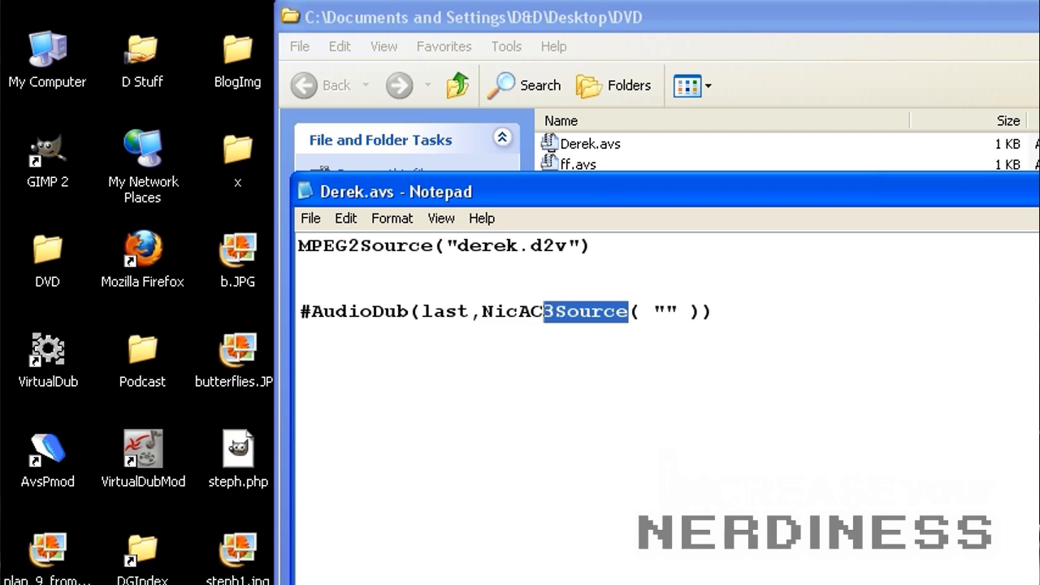
pyautogui.doubleClick(536, 311)
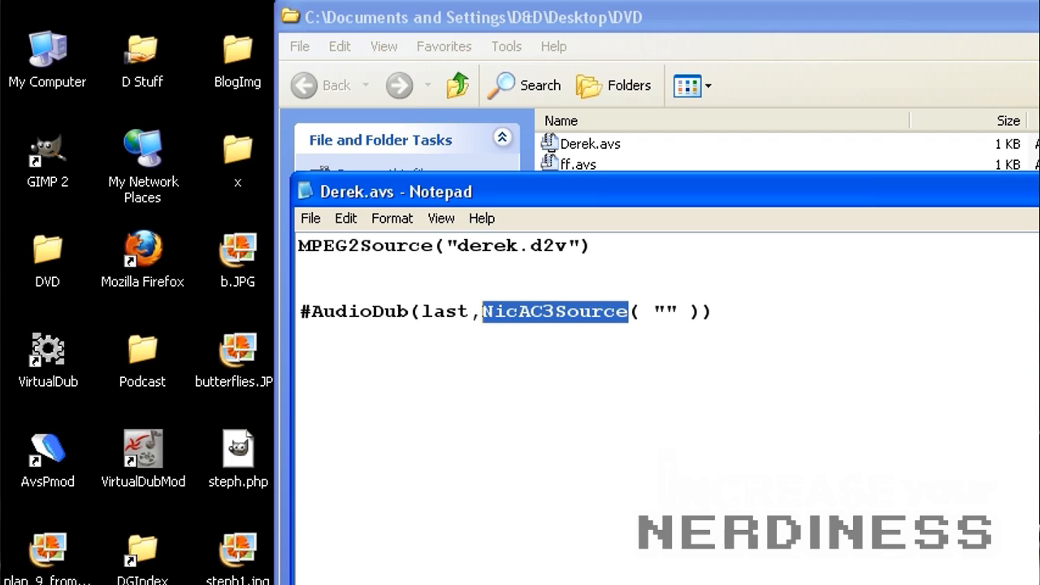
pyautogui.click(518, 311)
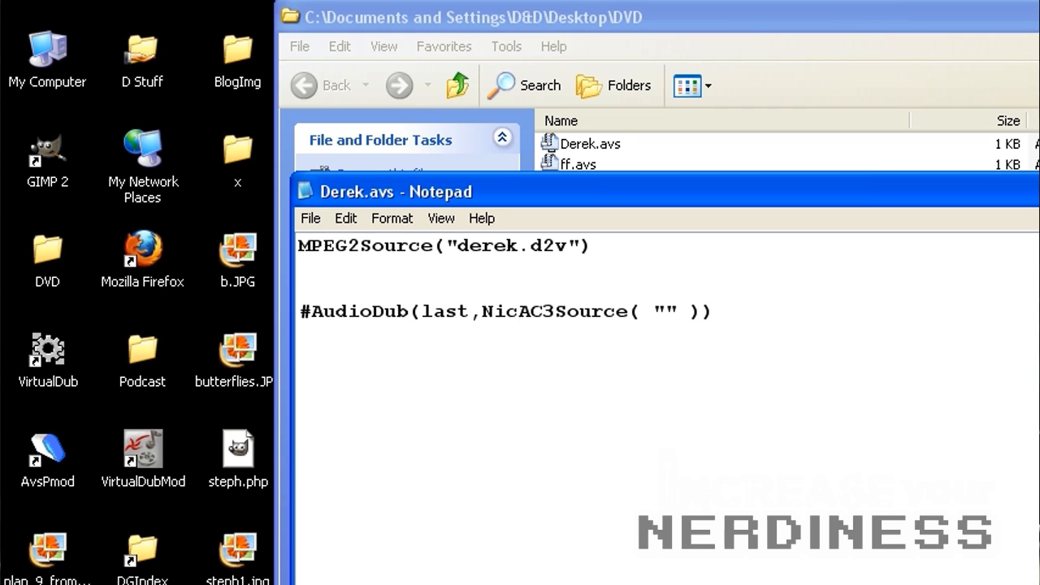
pyautogui.click(519, 311)
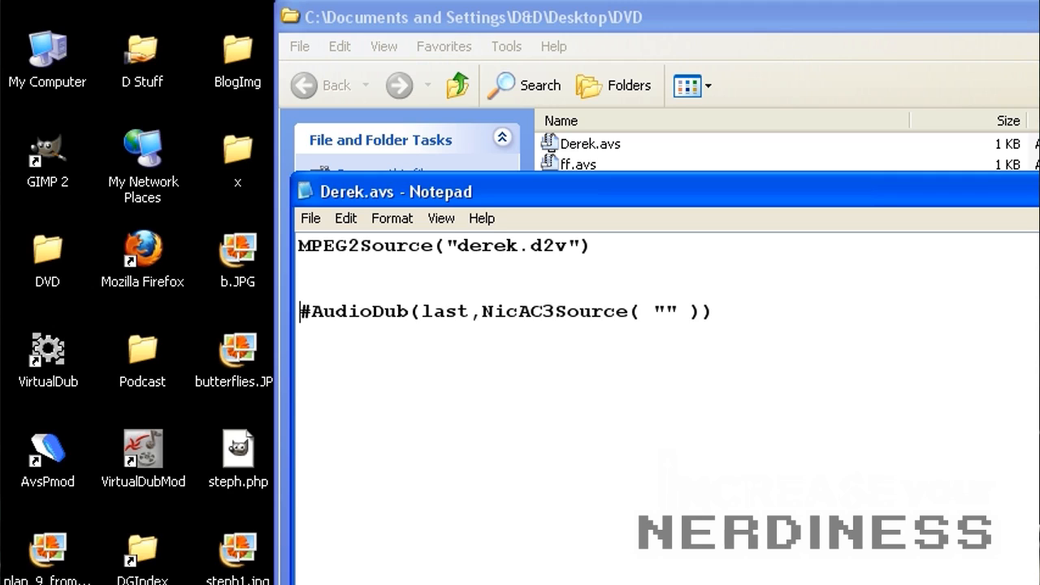
# Step: Delete the # before the AudioDub line in Derek.avs, then select text in the script
pyautogui.press('Delete')
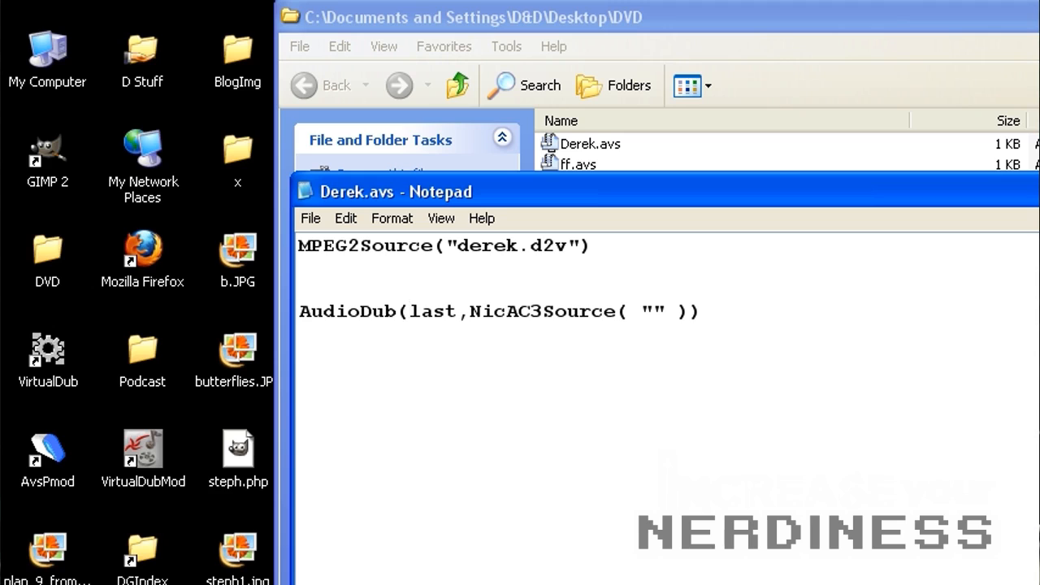
pyautogui.tripleClick(443, 245)
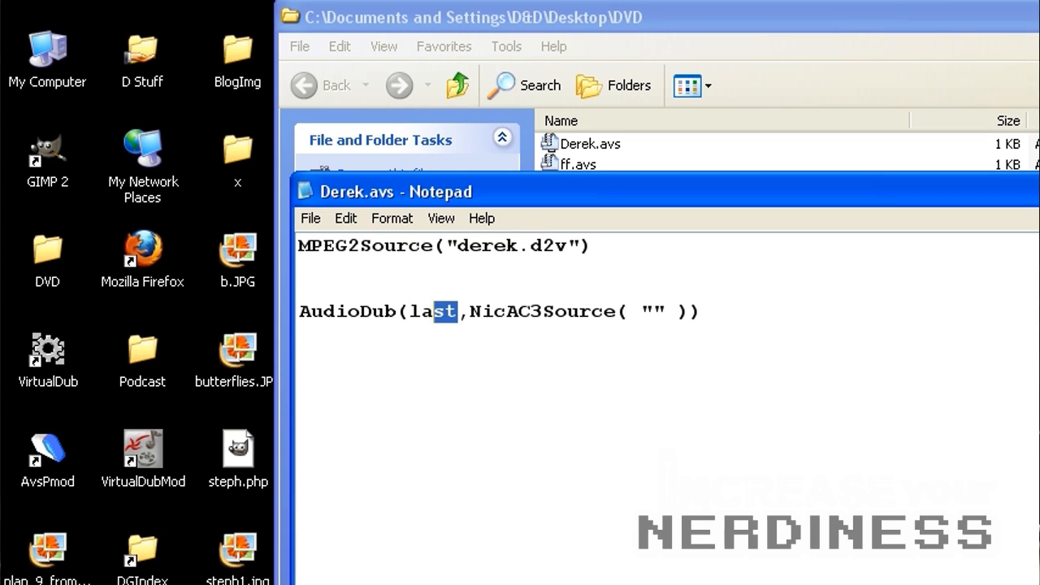
pyautogui.doubleClick(433, 311)
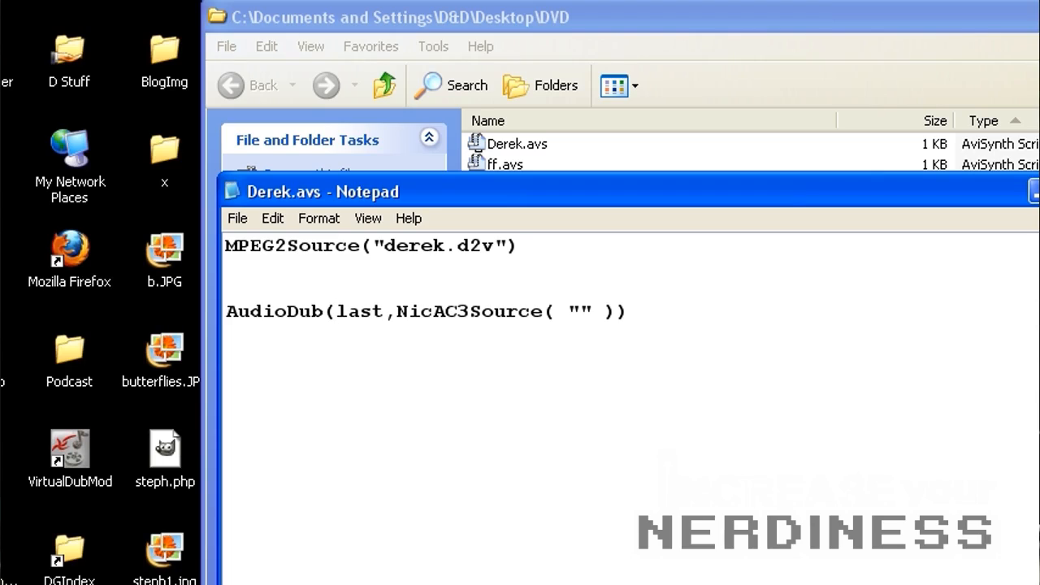
# Step: Bring the 557 KB Derek PID 034 AC3 file into view in the DVD folder
pyautogui.doubleClick(422, 311)
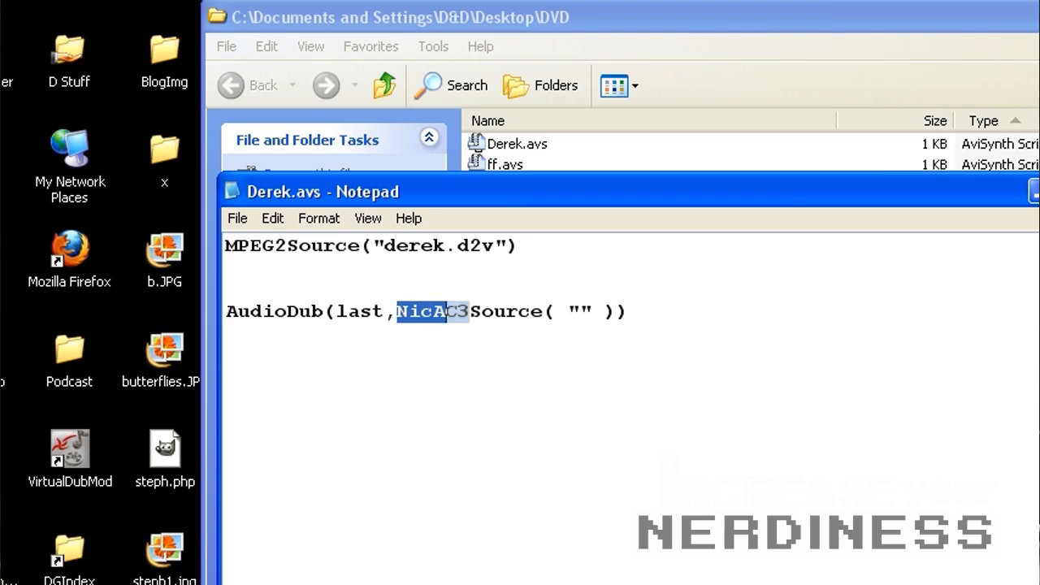
pyautogui.moveTo(447, 312); pyautogui.dragTo(618, 311)
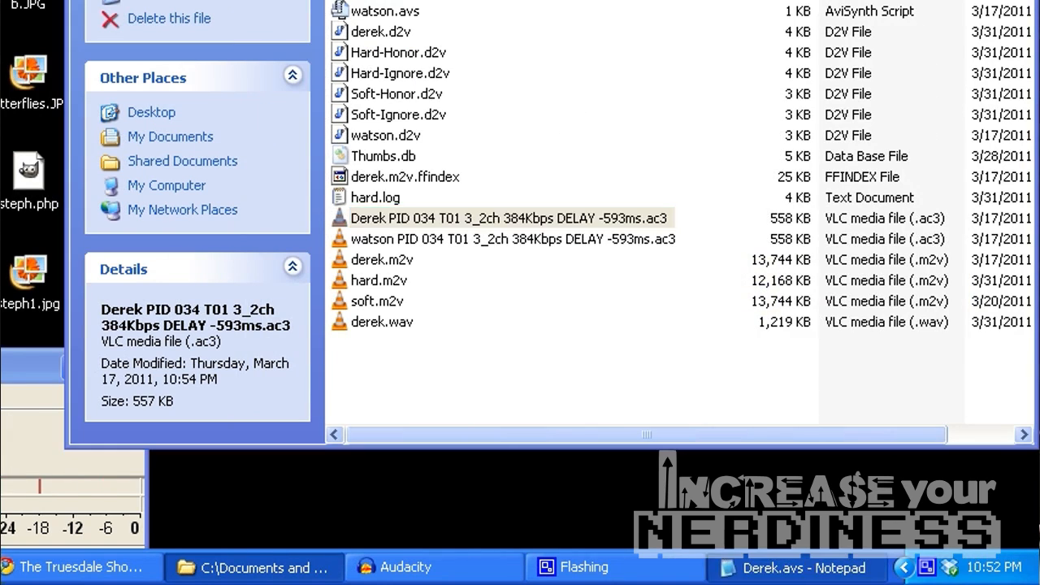
# Step: Set NicAC3Source to 'Derek PID 034 T01 3_2ch 384Kbps DELAY -593ms.ac3',2 and close Notepad
pyautogui.click(802, 567)
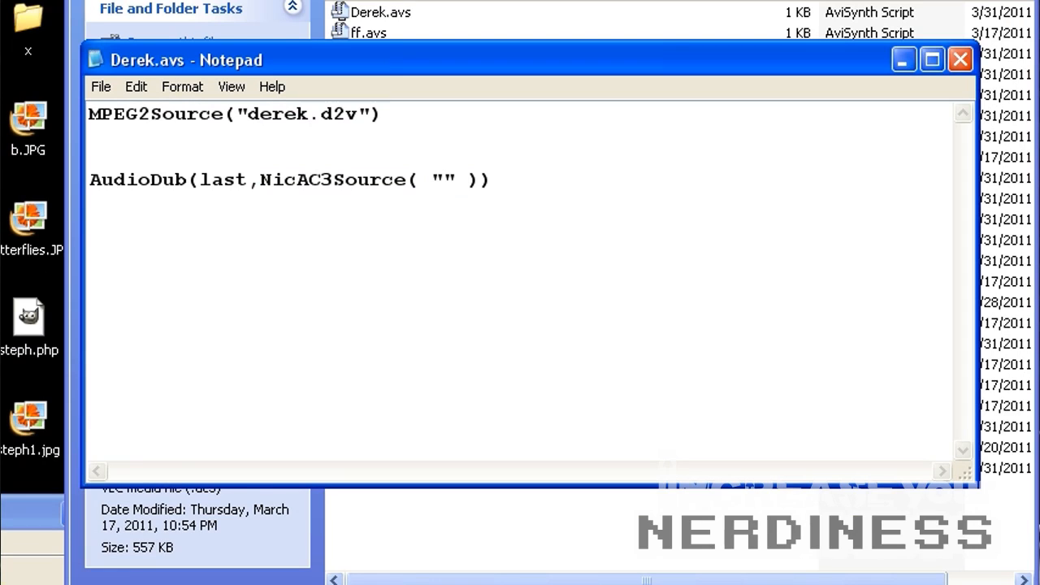
pyautogui.write('Derek PID 034 T01 3_2ch 384Kbps DELAY -593ms.ac3')
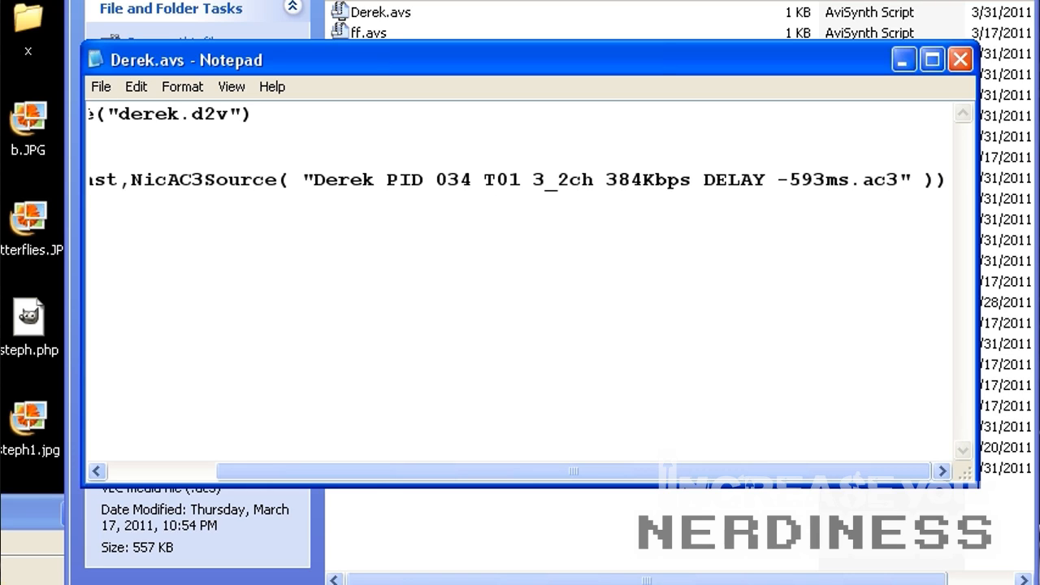
pyautogui.click(911, 180)
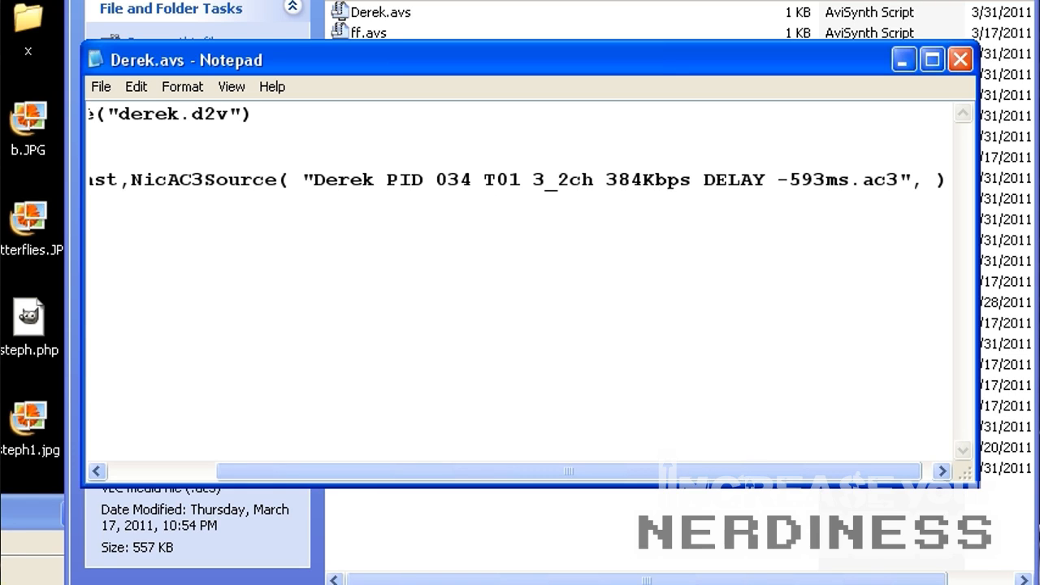
pyautogui.write(',2')
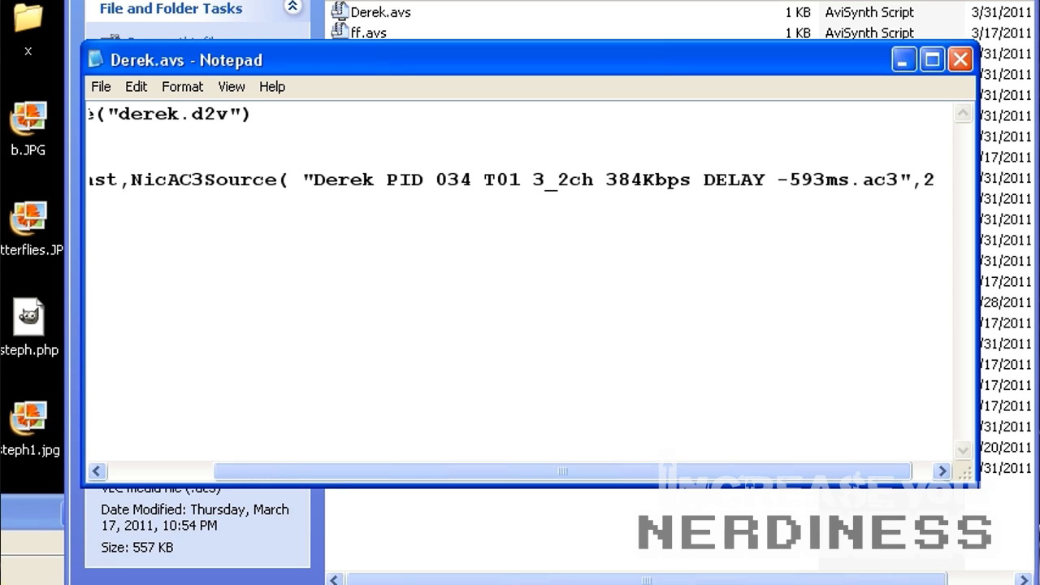
pyautogui.click(935, 179)
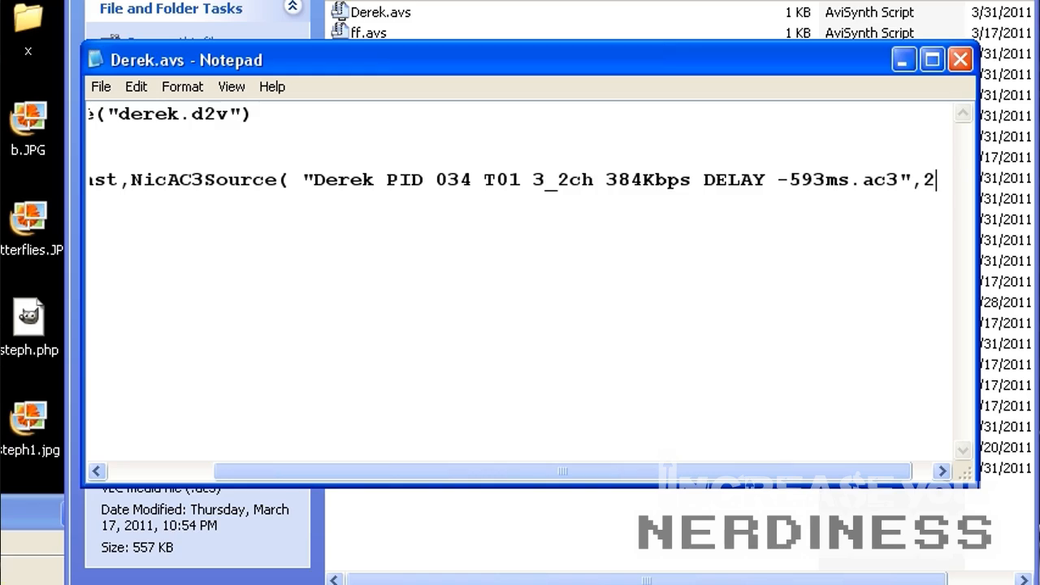
pyautogui.click(960, 58)
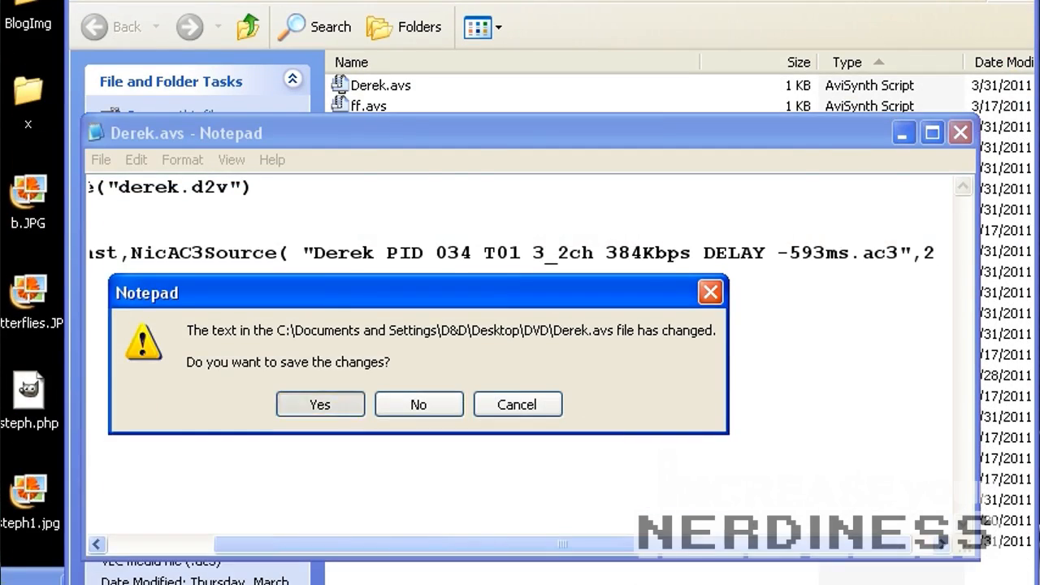
# Step: Confirm saving the changes to Derek.avs
pyautogui.click(418, 403)
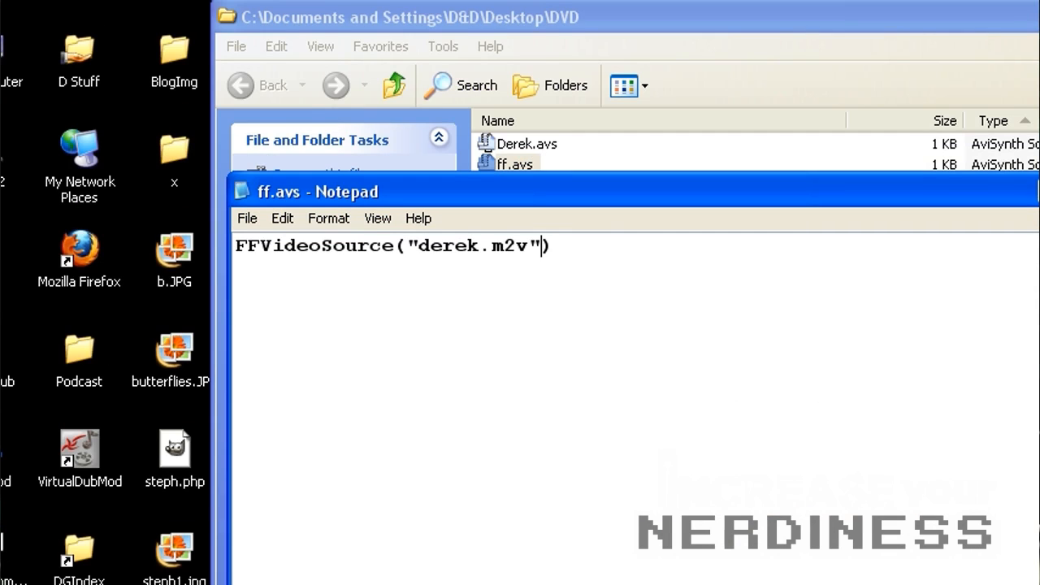
# Step: Add fpsnum=30000,fpsden=1001 to the derek.m2v FFVideoSource call, then close ff.avs
pyautogui.write(',fps')
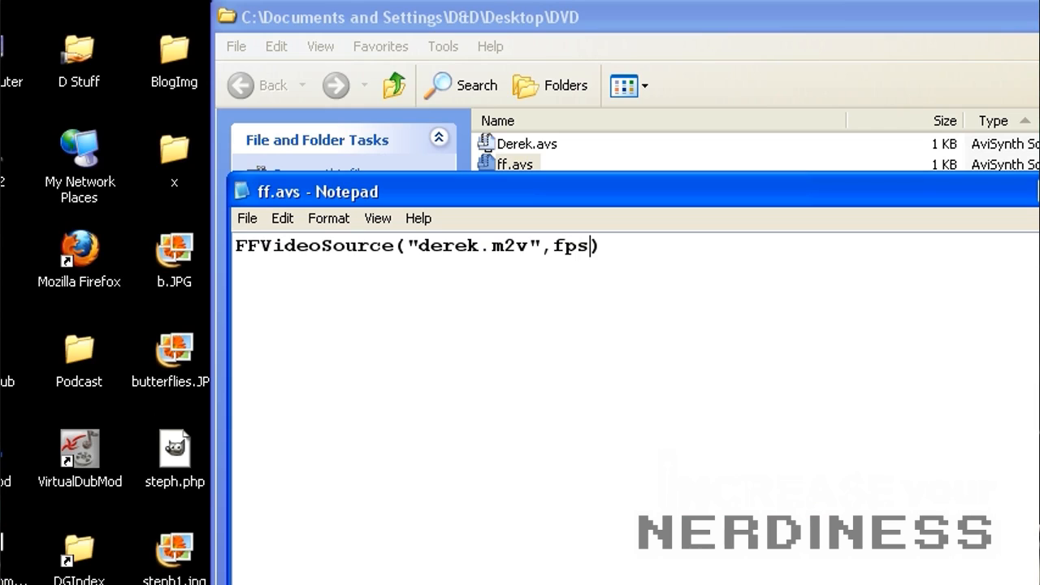
pyautogui.write('num)')
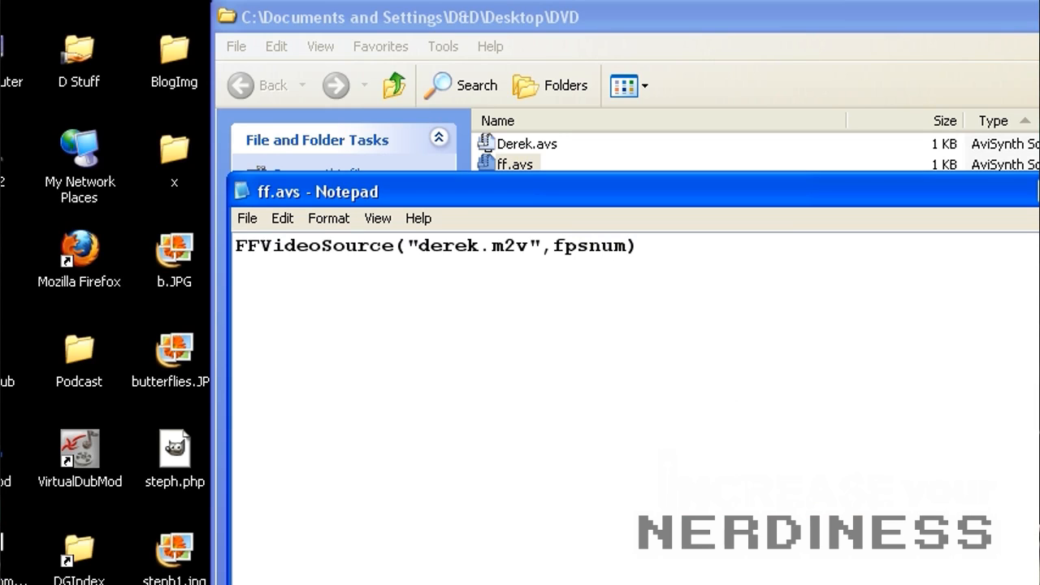
pyautogui.write('=')
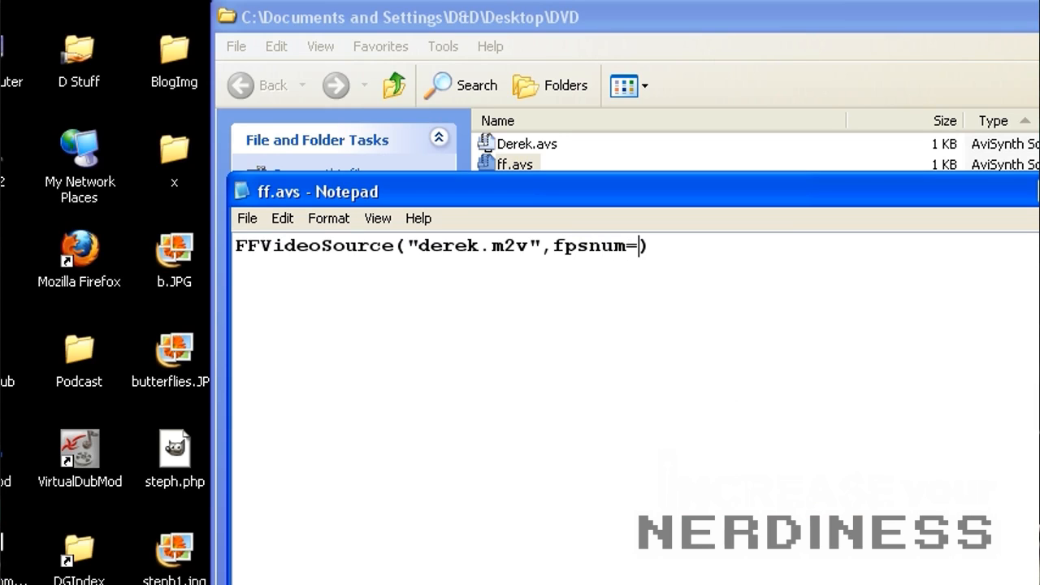
pyautogui.write('3000,')
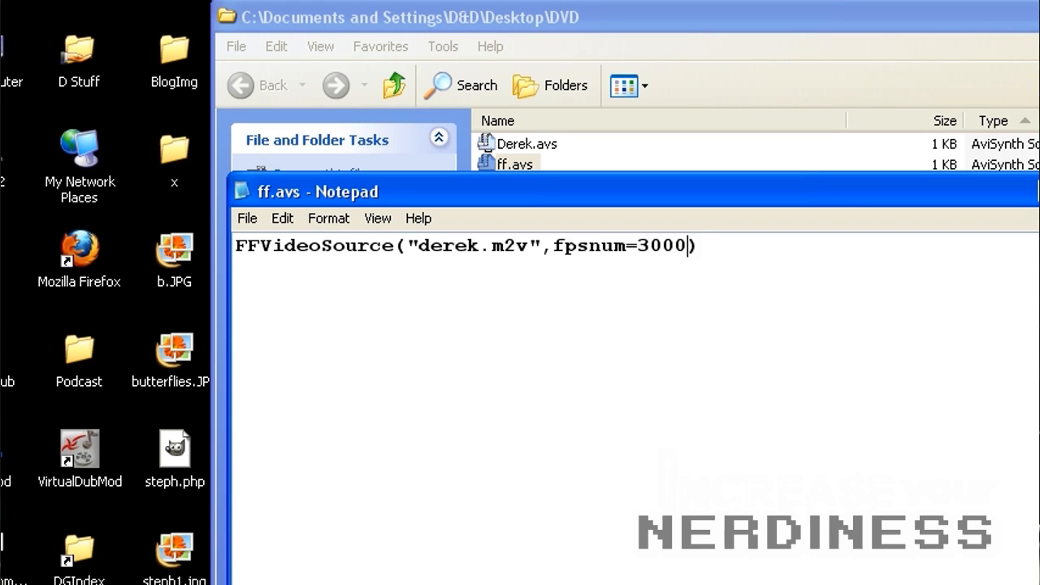
pyautogui.write('0,')
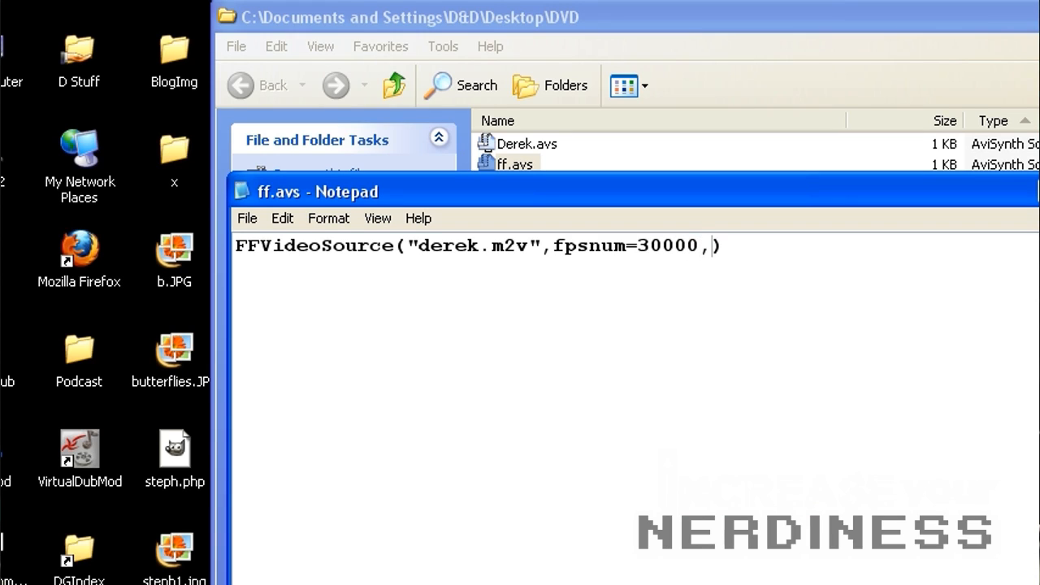
pyautogui.write('fpsd')
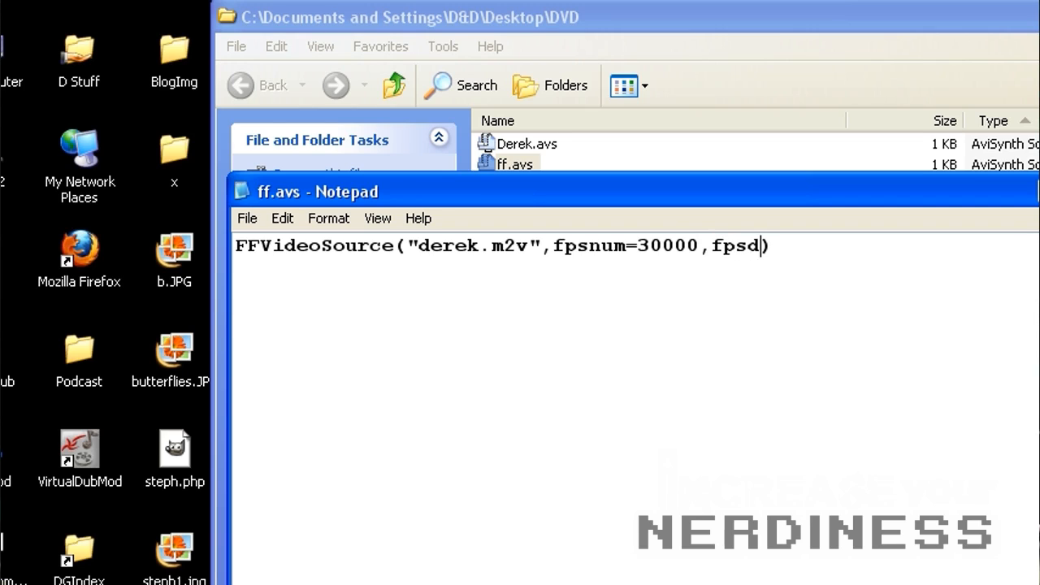
pyautogui.write('en)')
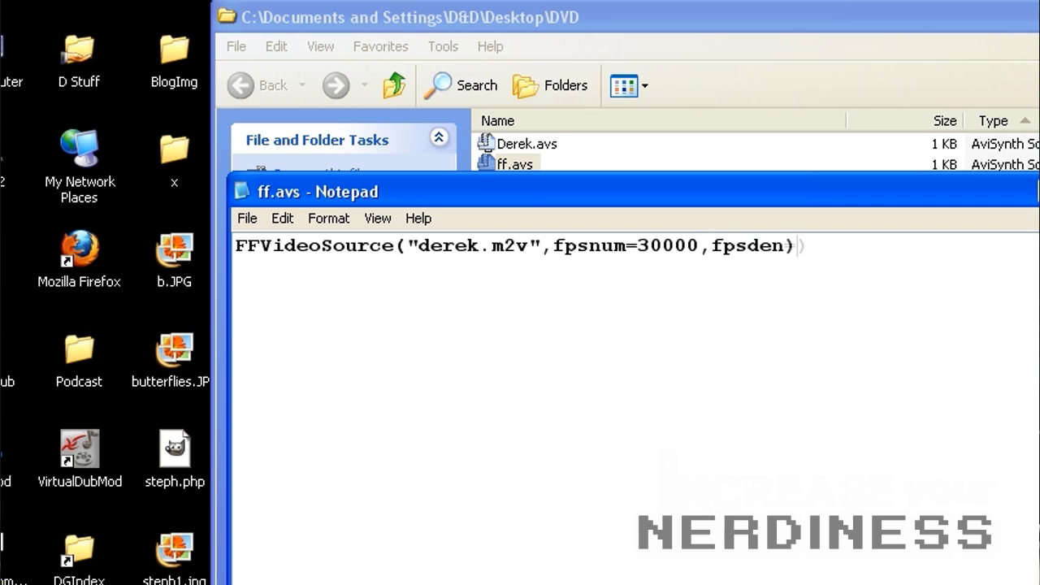
pyautogui.write('=1001')
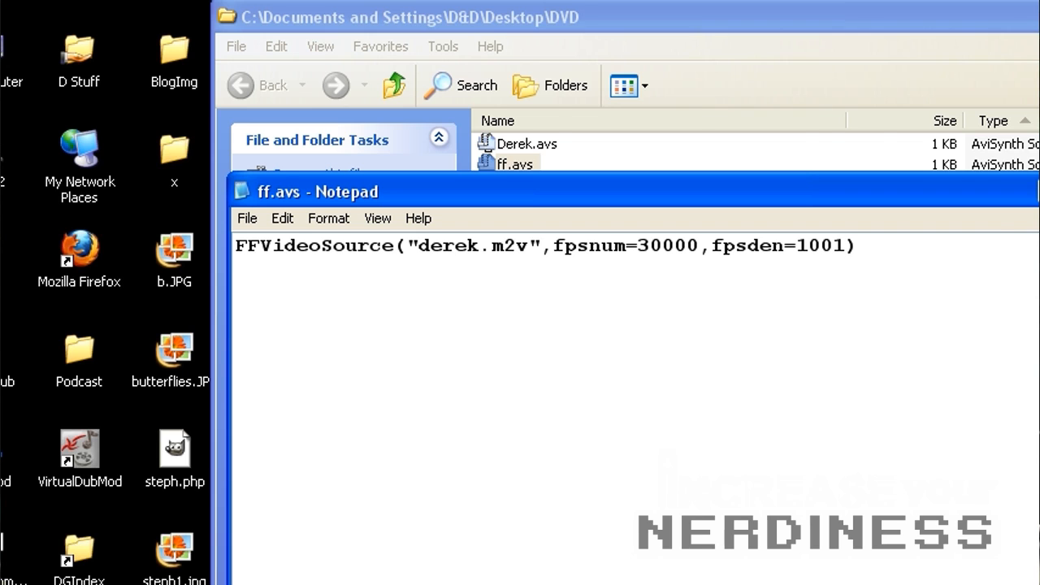
pyautogui.click(960, 118)
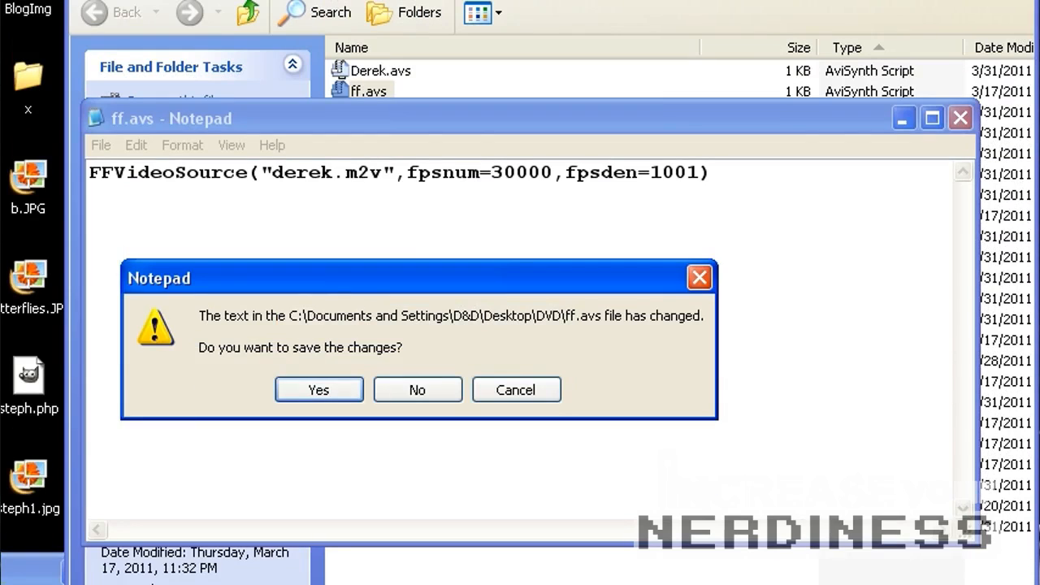
# Step: Save the ff.avs changes and view the 24.9 KB derek.m2v.ffindex file details
pyautogui.click(417, 389)
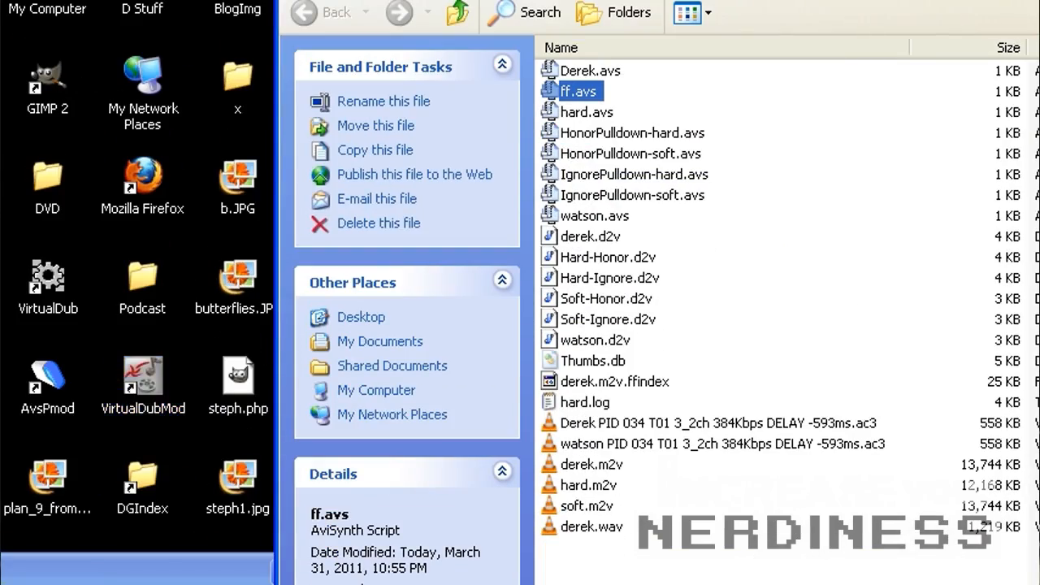
pyautogui.doubleClick(577, 91)
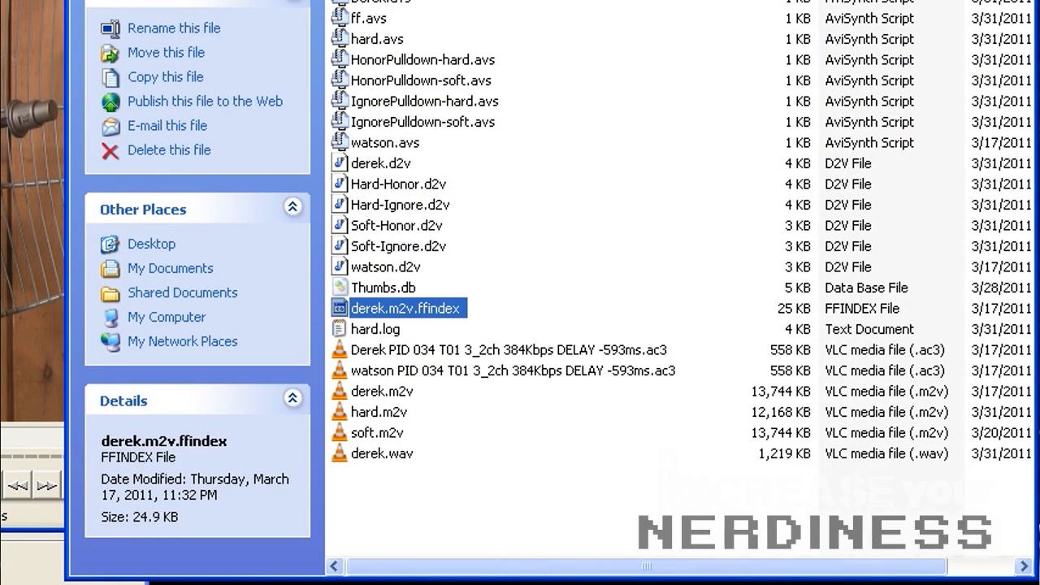
pyautogui.moveTo(406, 308)
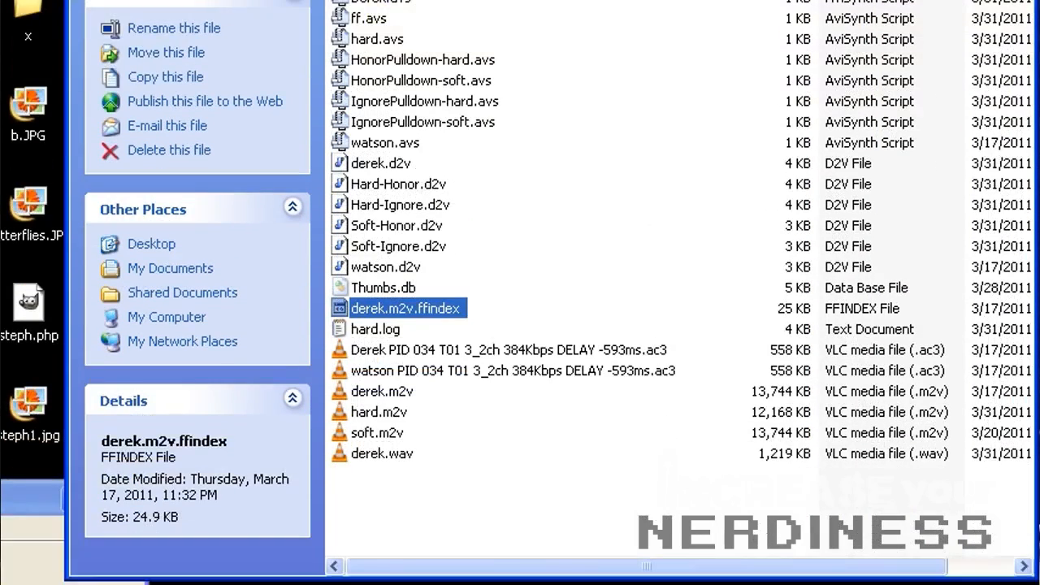
pyautogui.moveTo(512, 370)
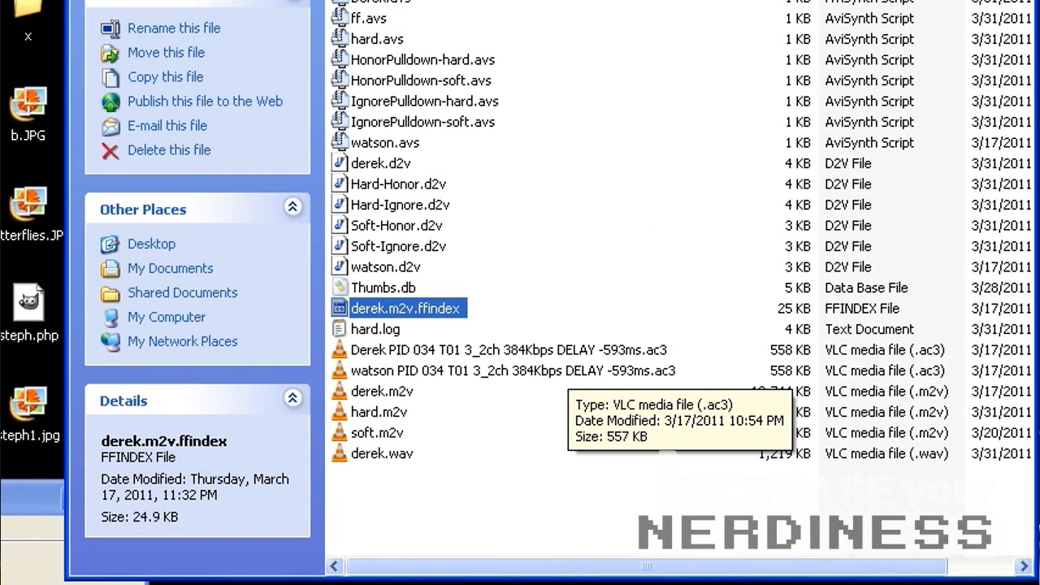